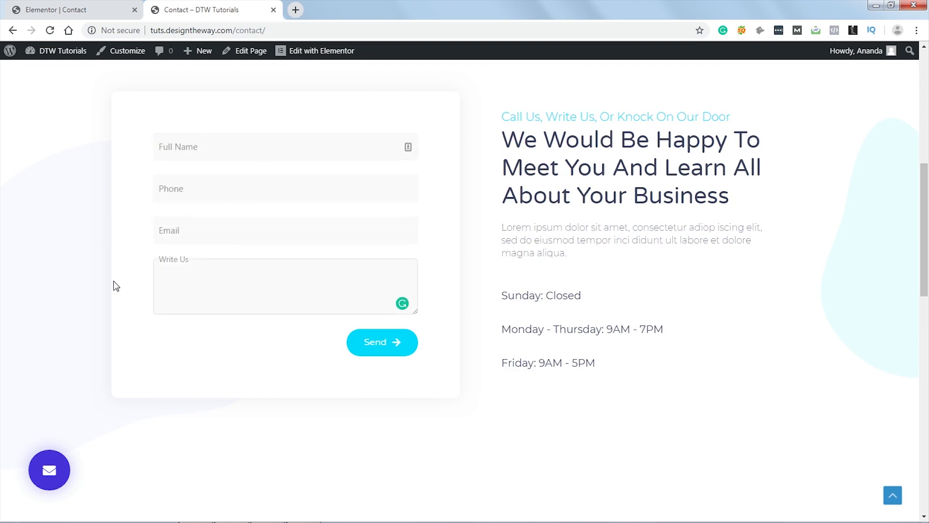
- Try the finished demo form's fields, then switch to the empty Contact page tab
click(382, 342)
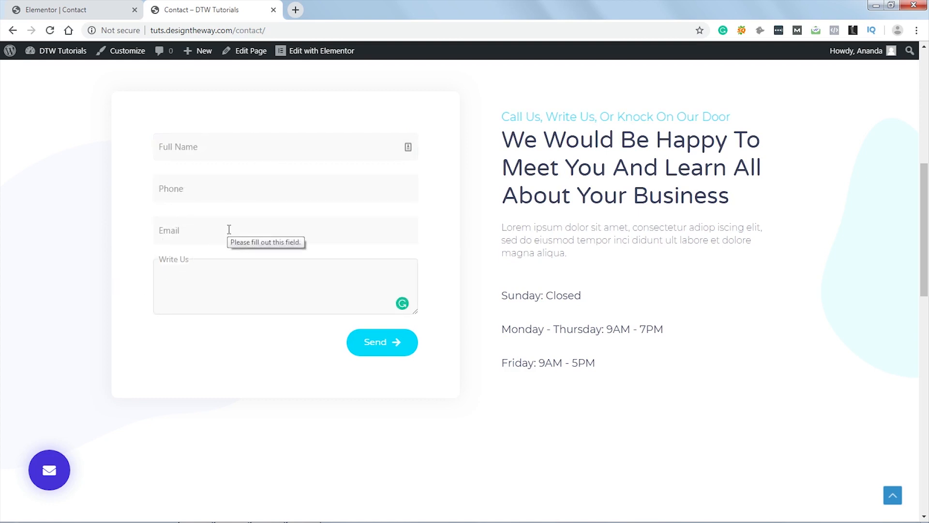
click(134, 10)
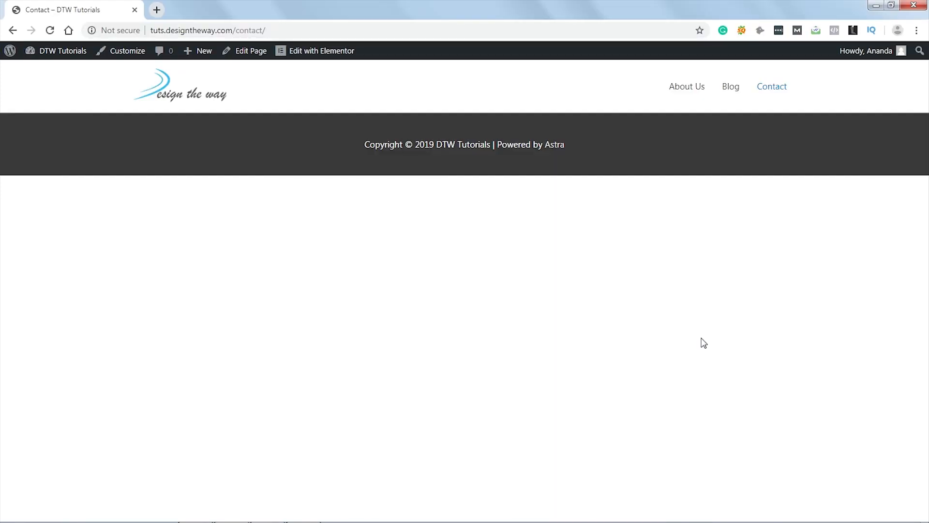
mouse_move(319, 50)
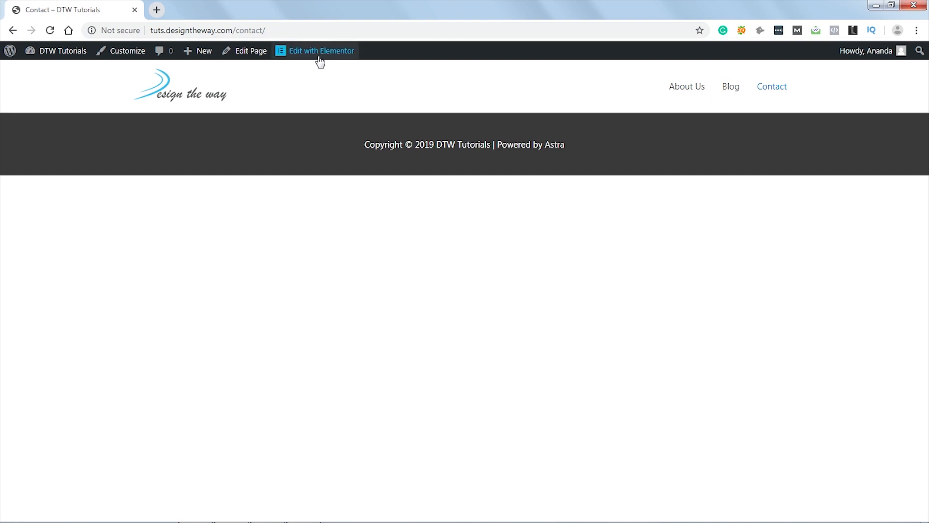
- Edit the empty Contact page with Elementor and open the template library
click(314, 50)
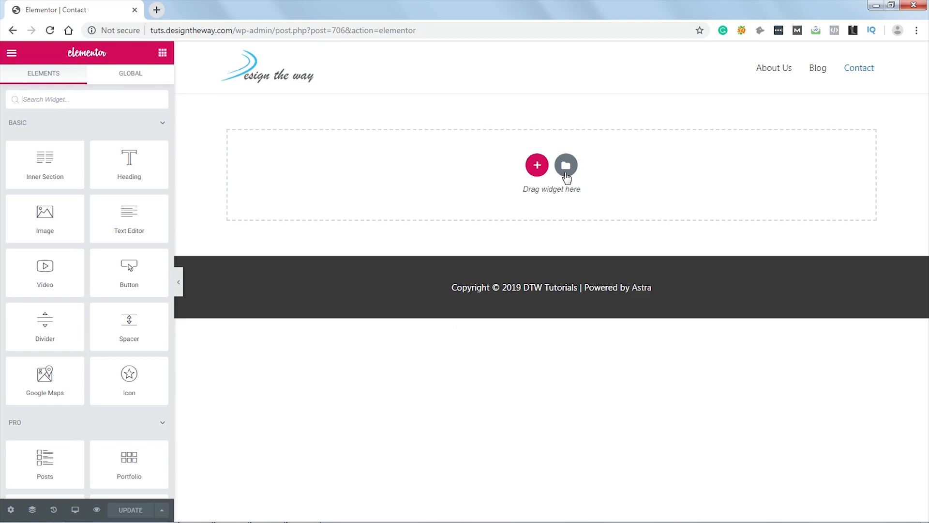
click(565, 164)
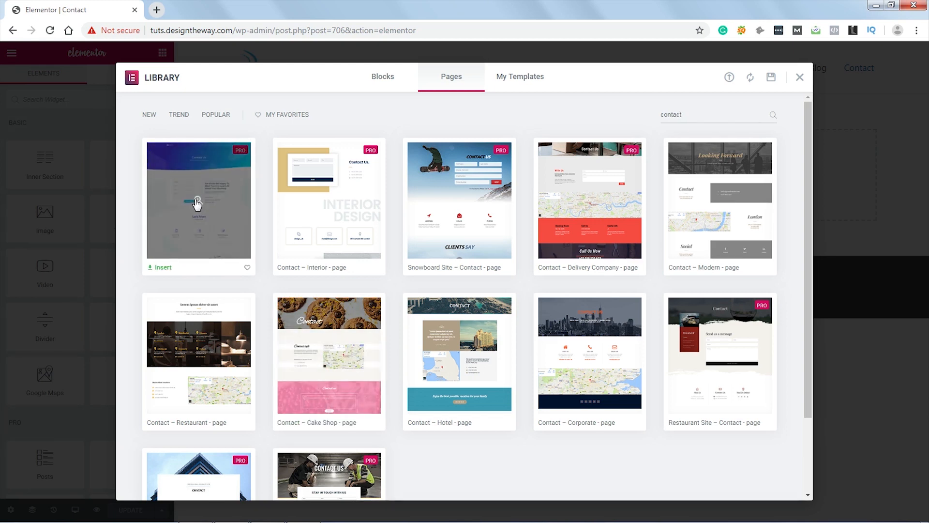
- Preview the blue Contact Us template, scroll through it, and insert it
click(199, 200)
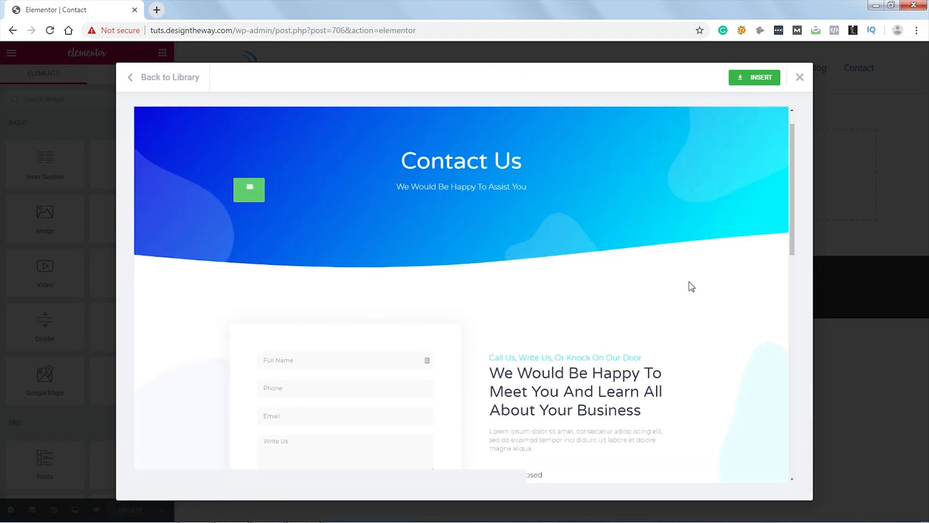
scroll(down, 3)
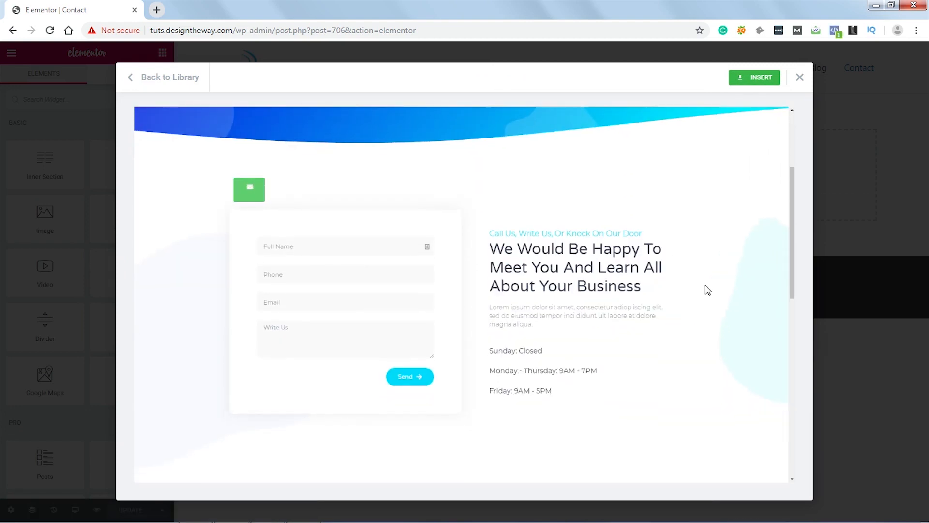
scroll(down, 3)
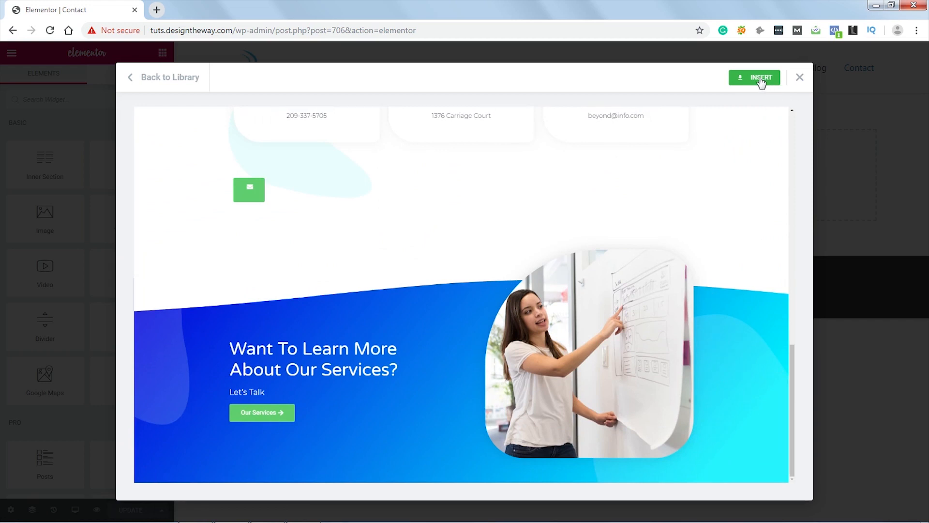
click(754, 77)
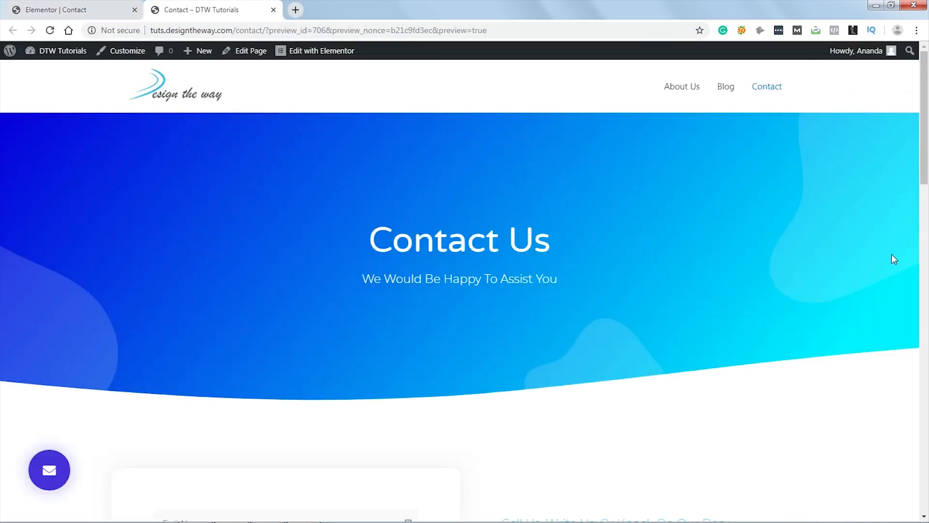
- Scroll to the previewed form, test the Write Us and Email fields, and return to the editor
scroll(down, 3)
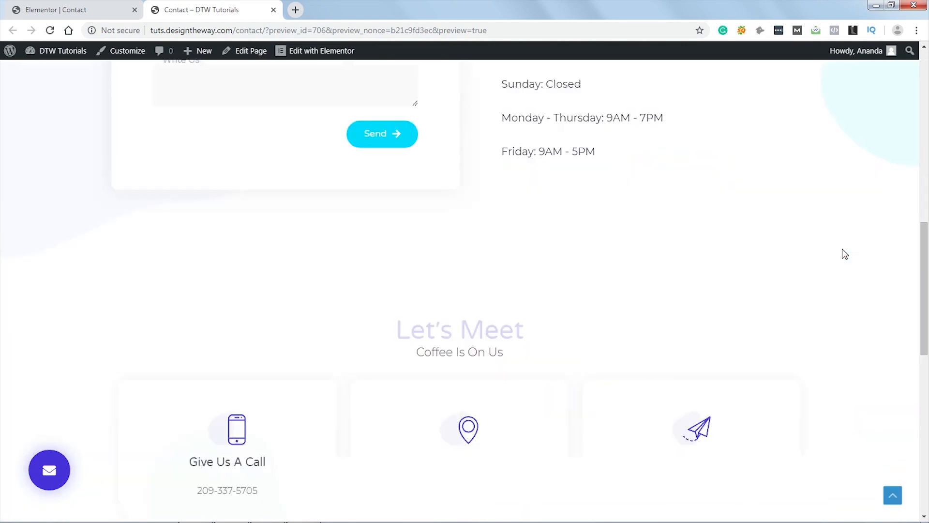
scroll(down, 3)
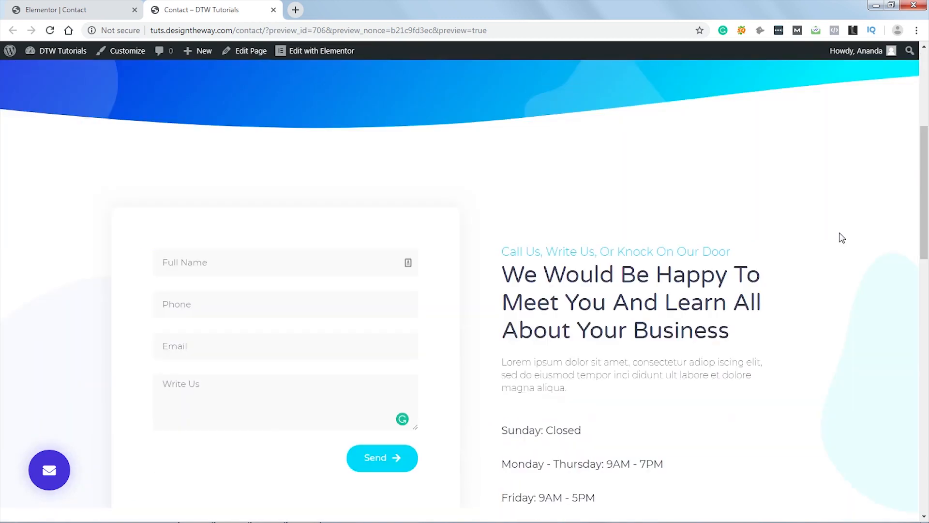
scroll(down, 3)
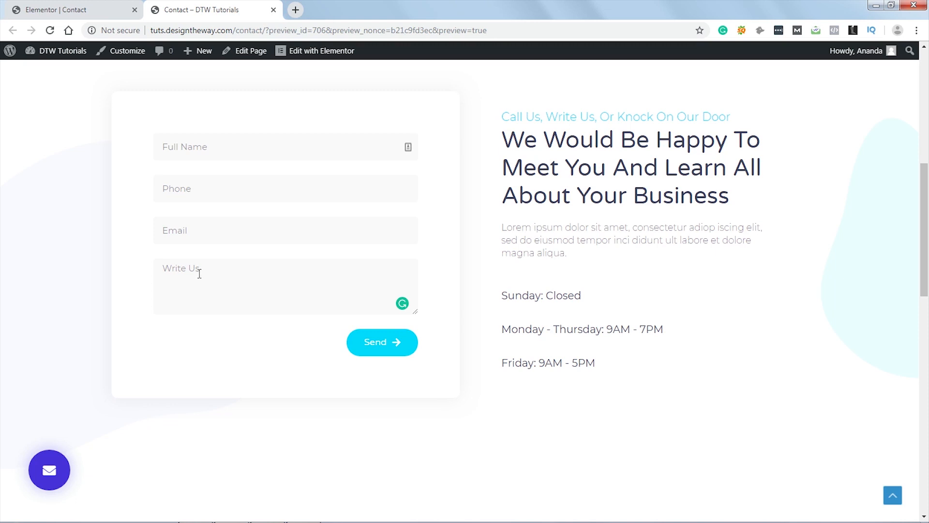
click(285, 229)
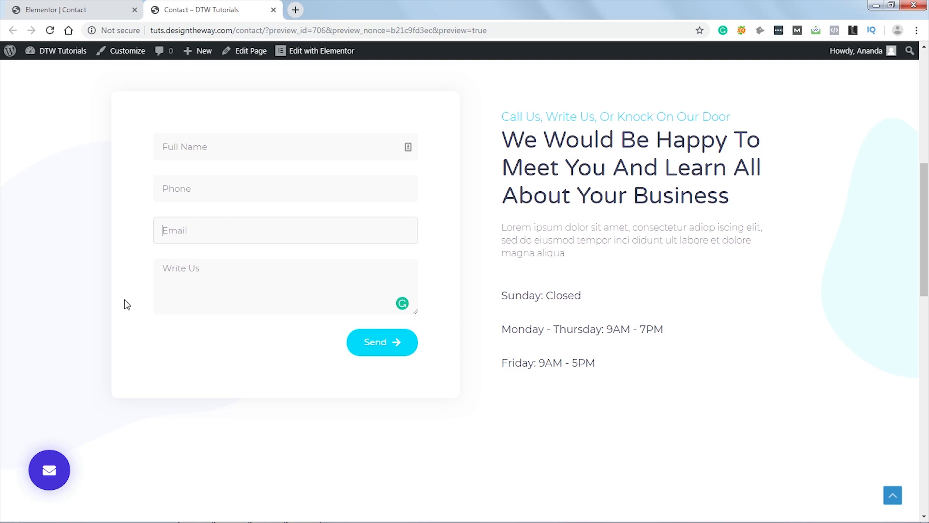
click(382, 342)
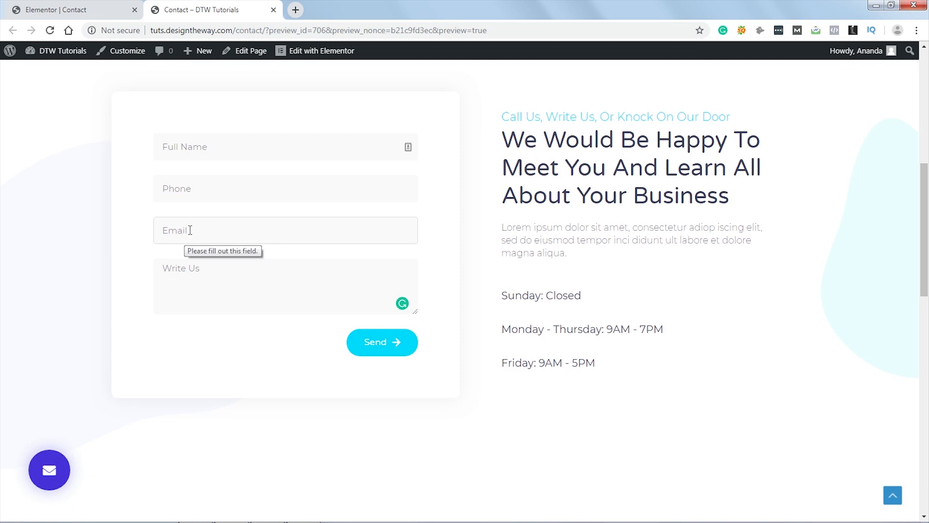
mouse_move(139, 304)
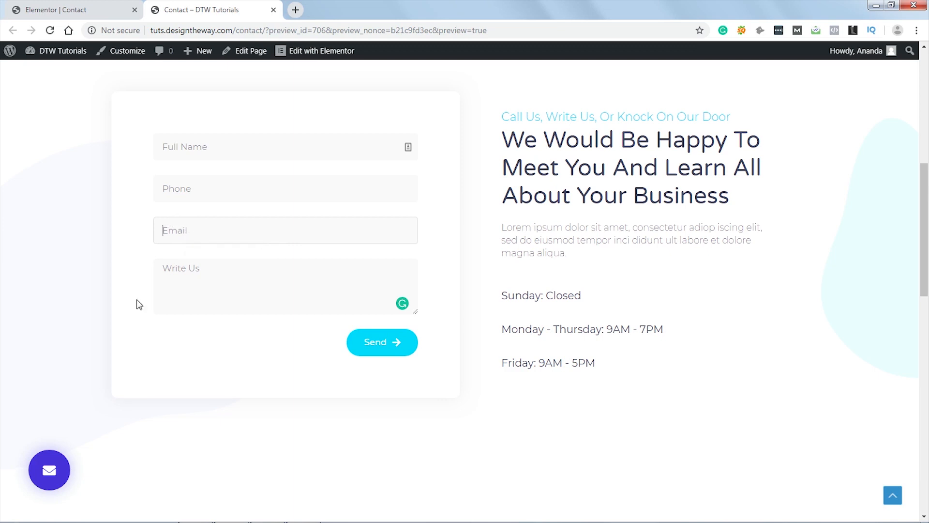
mouse_move(139, 302)
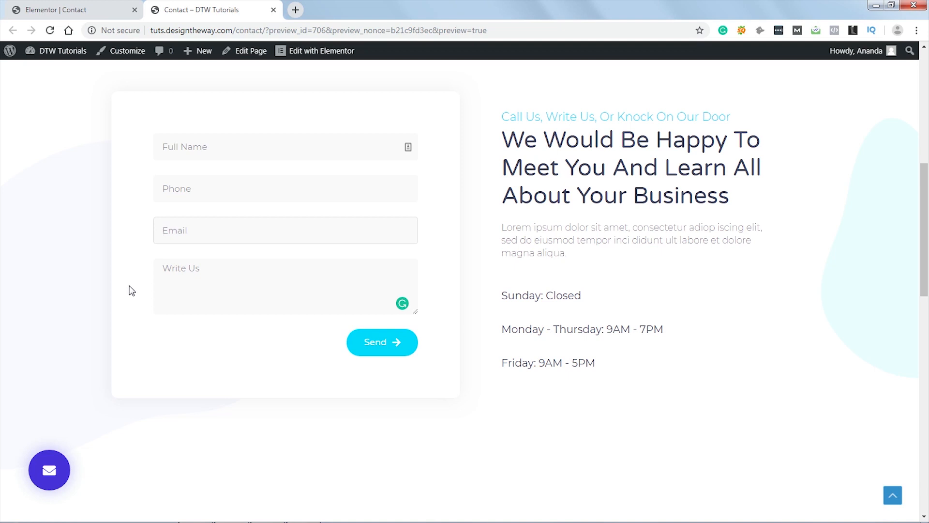
click(316, 50)
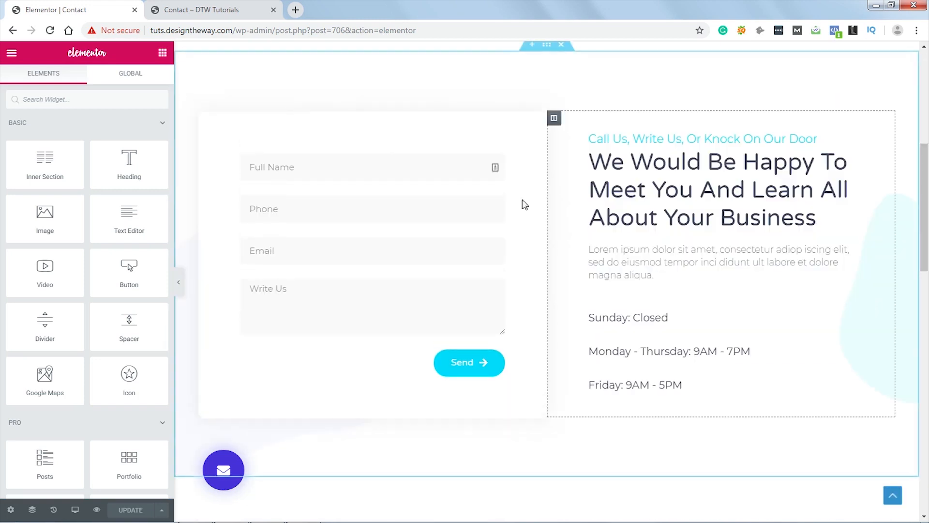
- Set the Form widget's Label option to Show and clear the Full Name placeholder
click(372, 249)
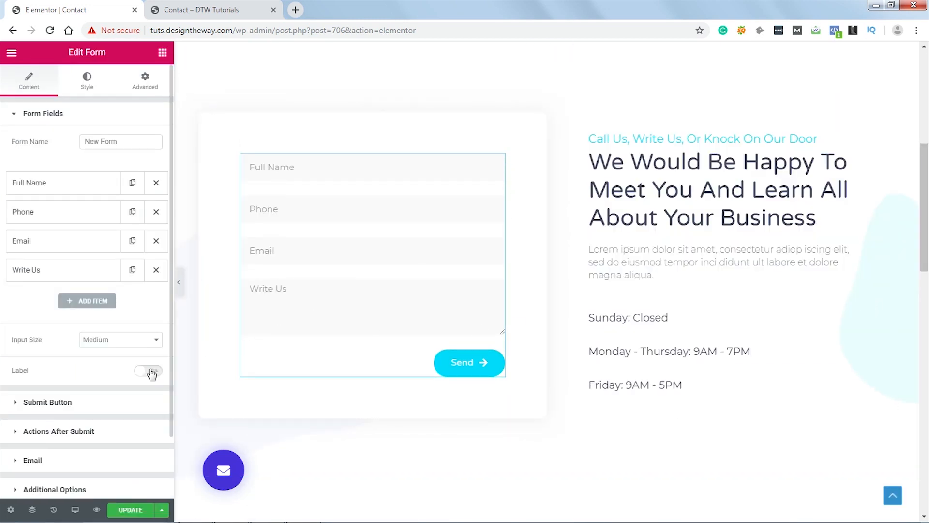
click(148, 370)
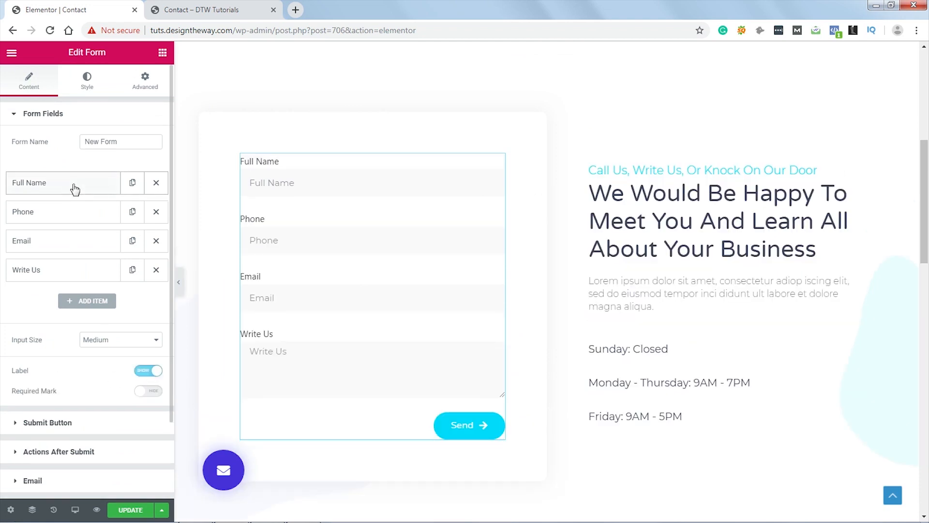
click(62, 182)
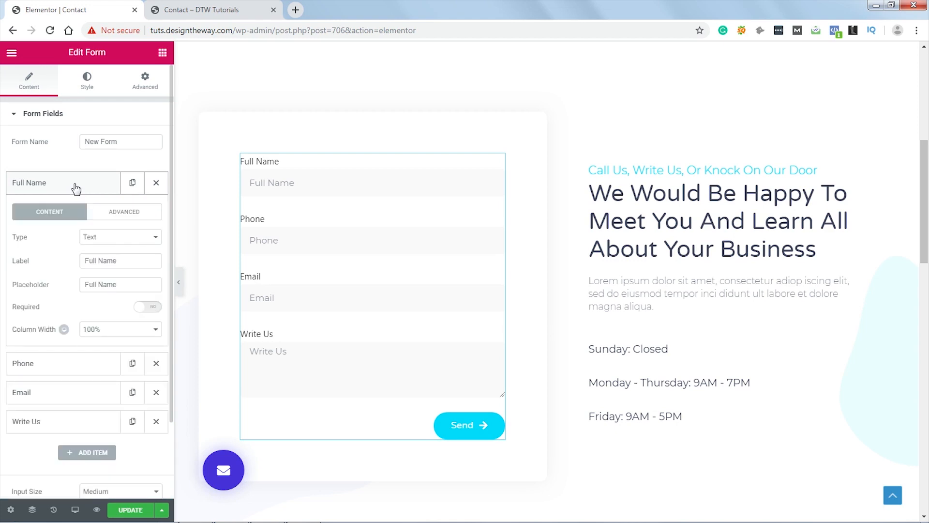
triple_click(120, 285)
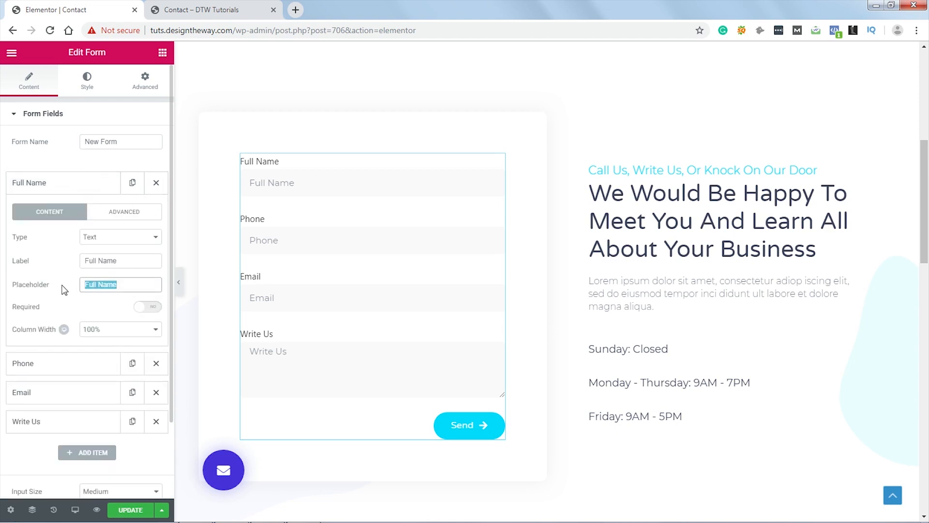
- Clear the remaining fields' placeholders, including Write Us, and update the page
click(62, 211)
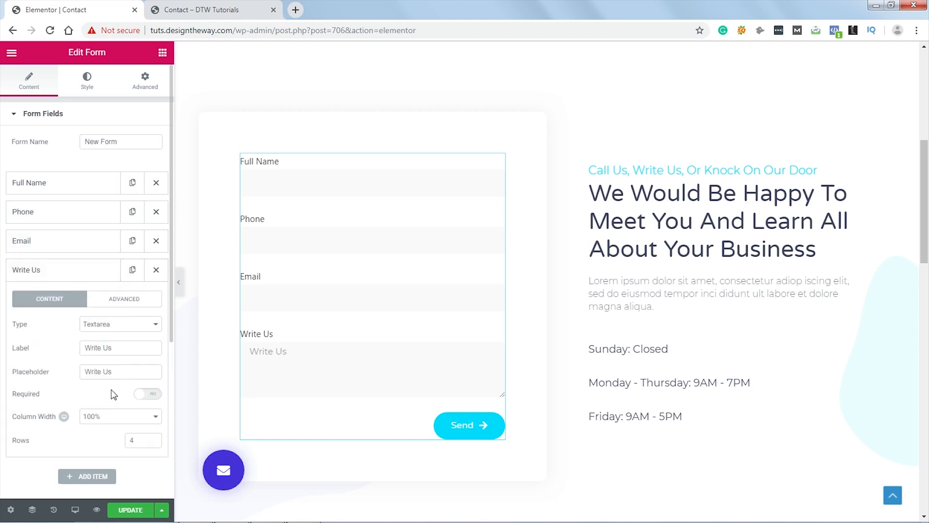
click(121, 371)
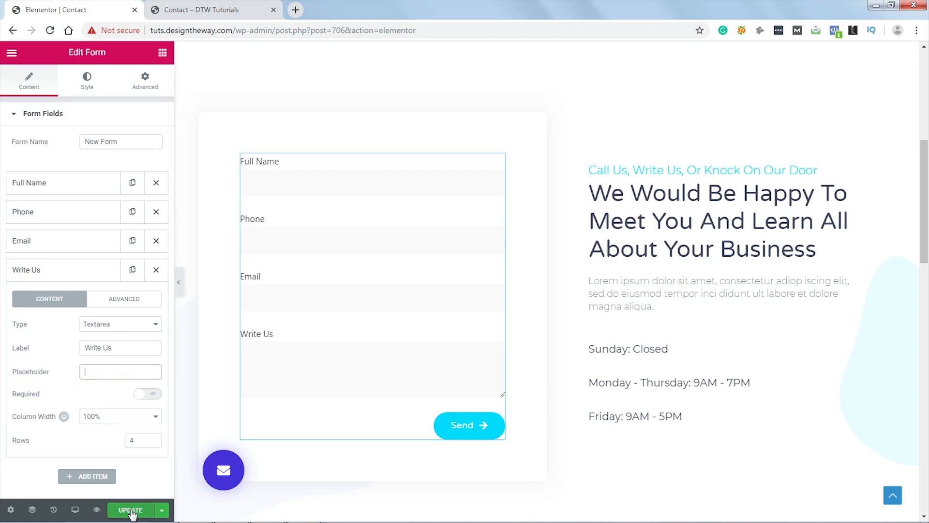
click(131, 510)
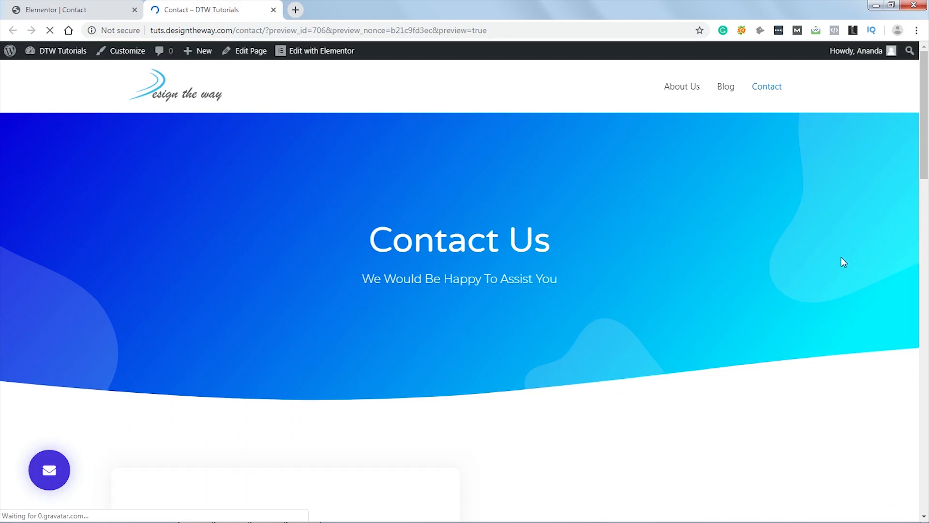
- Scroll the reloaded preview to the form and click into the Email field
scroll(down, 3)
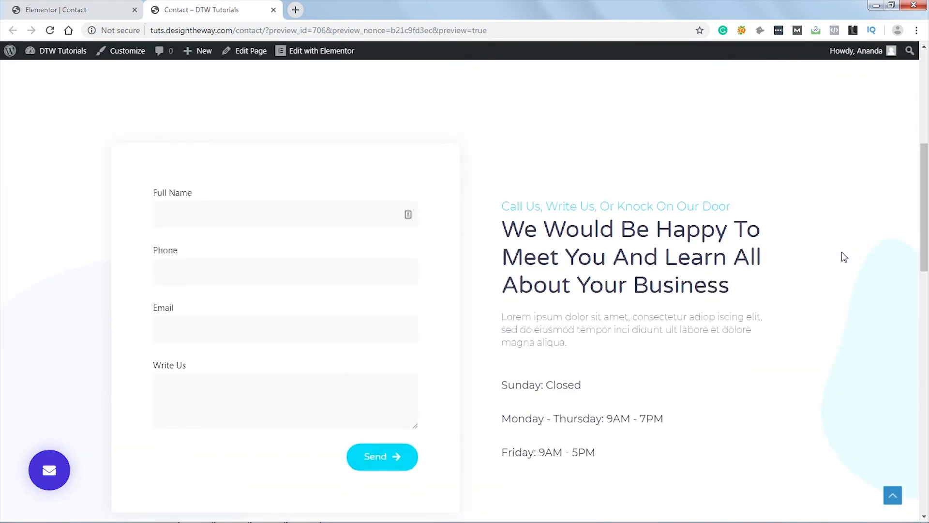
click(380, 457)
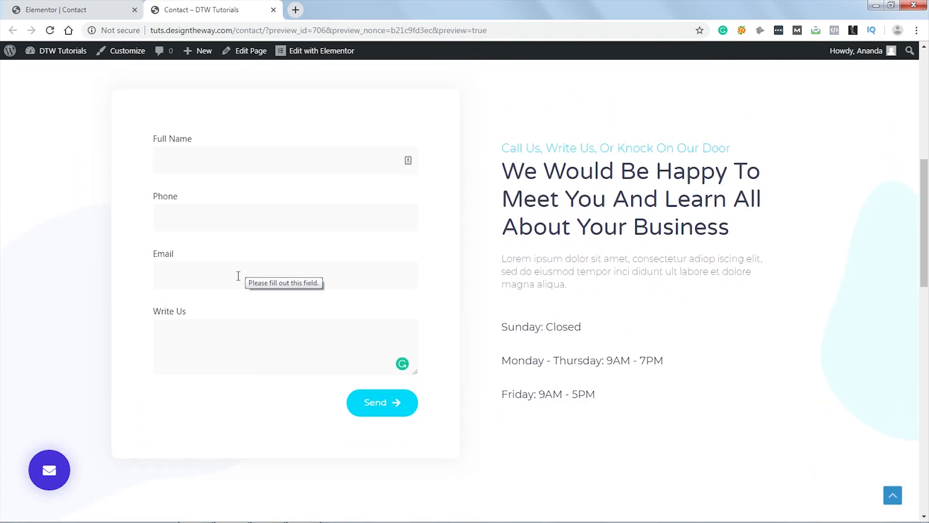
- Inspect the Email field, move its label below the input in DevTools, then close DevTools
right_click(238, 275)
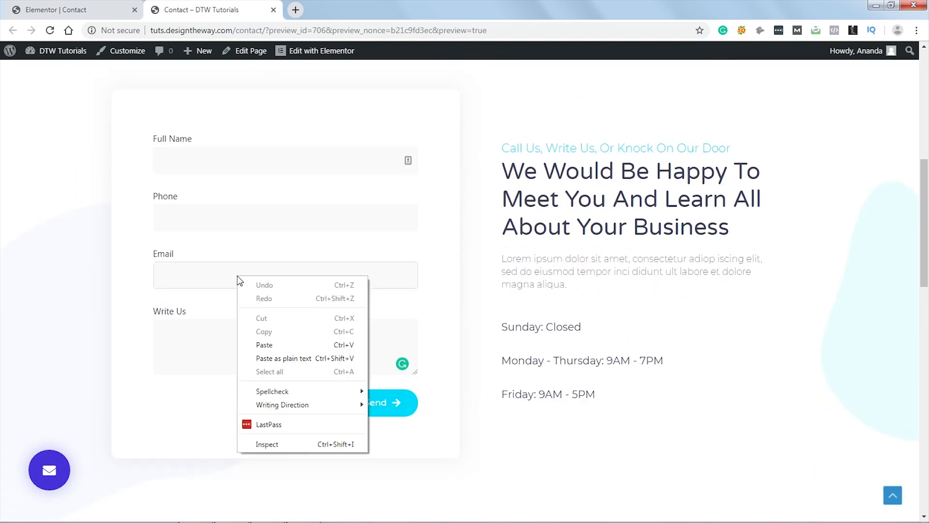
click(267, 444)
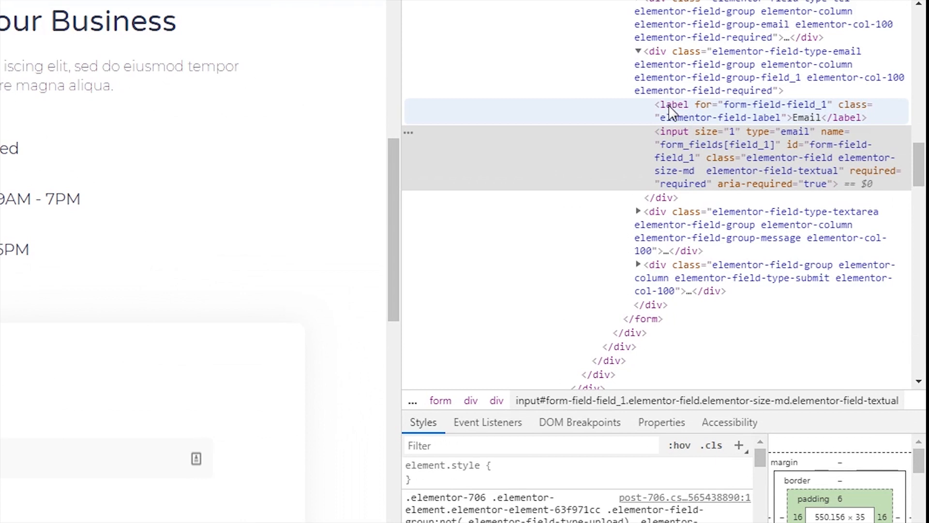
mouse_move(691, 148)
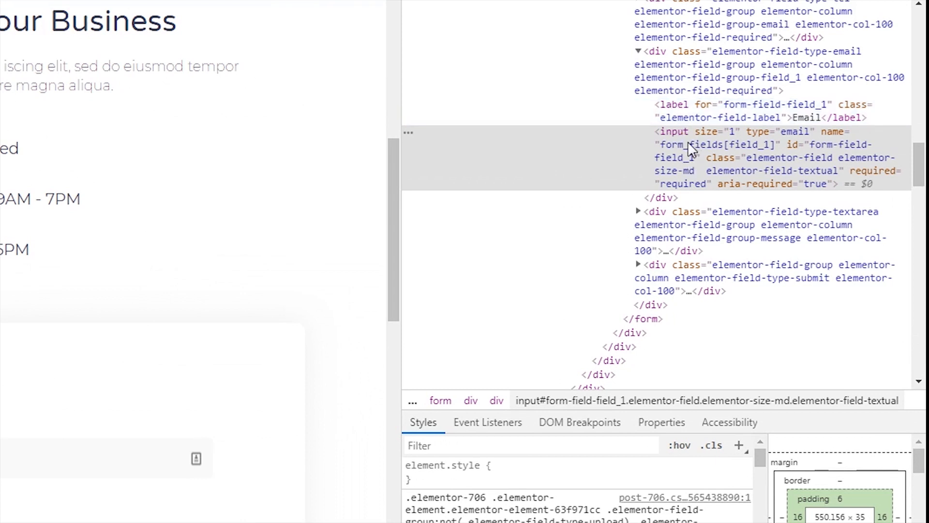
mouse_move(678, 110)
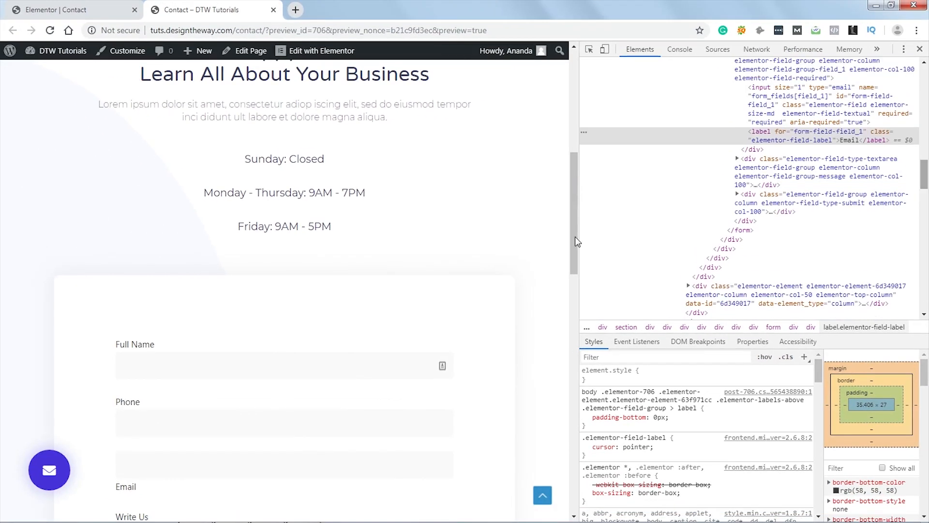
scroll(down, 3)
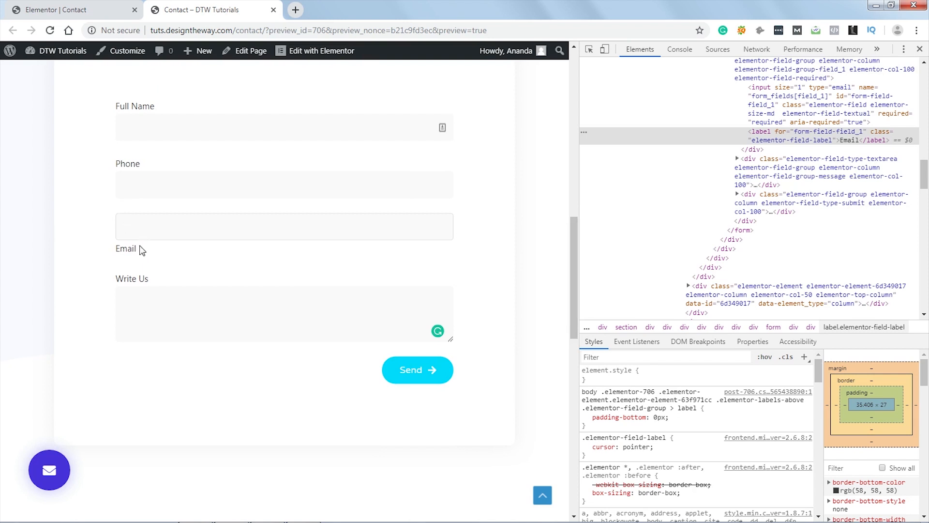
mouse_move(153, 250)
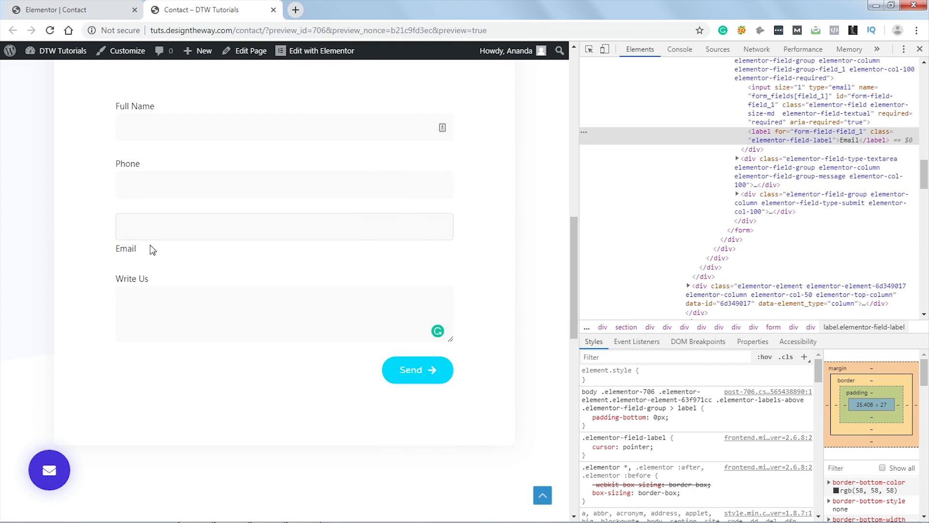
click(283, 226)
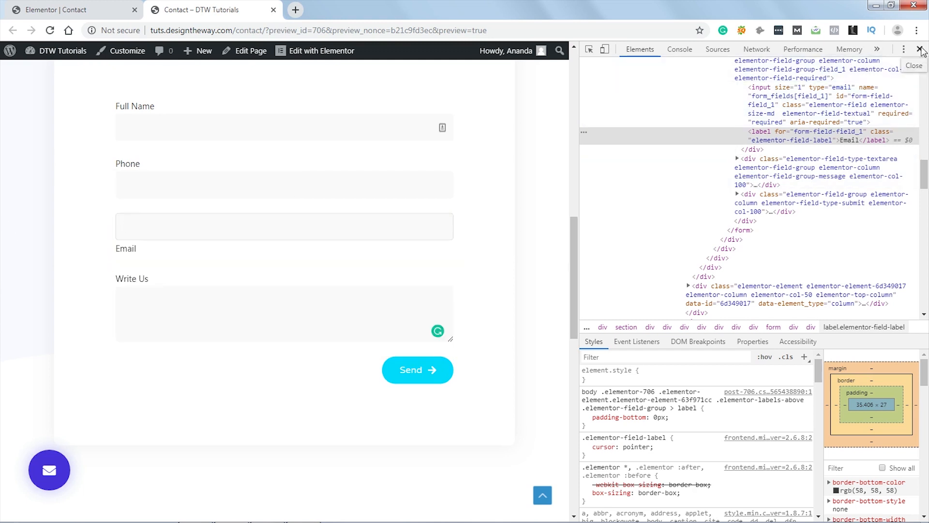
click(918, 49)
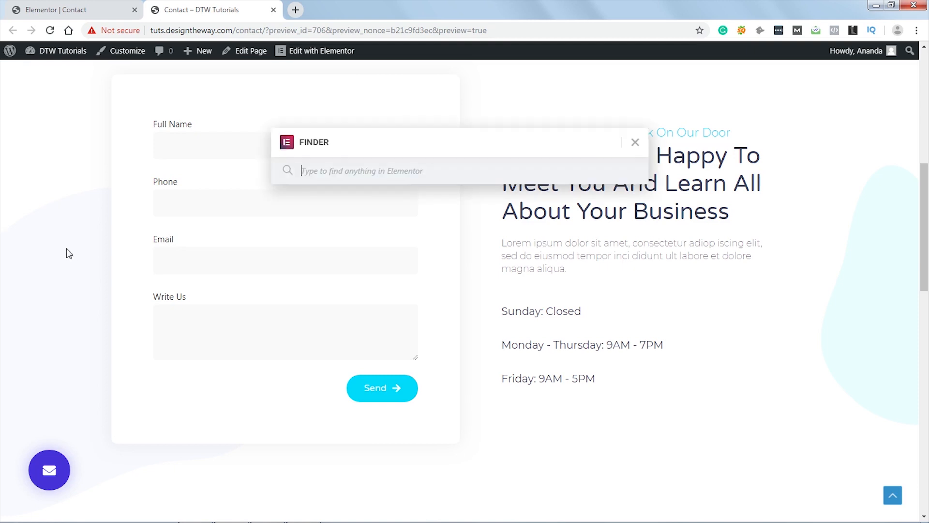
- Search 'plug' in Elementor Finder and go to the Plugins page
text(plug)
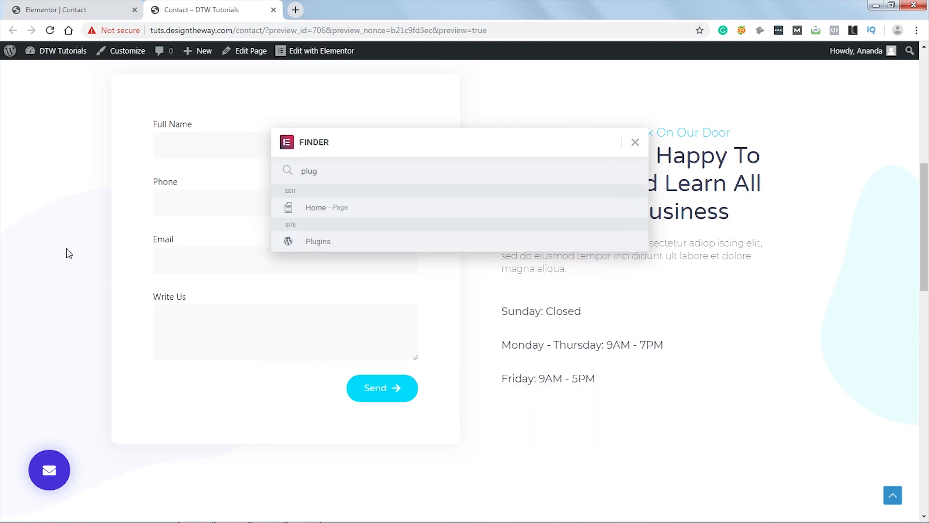
click(317, 241)
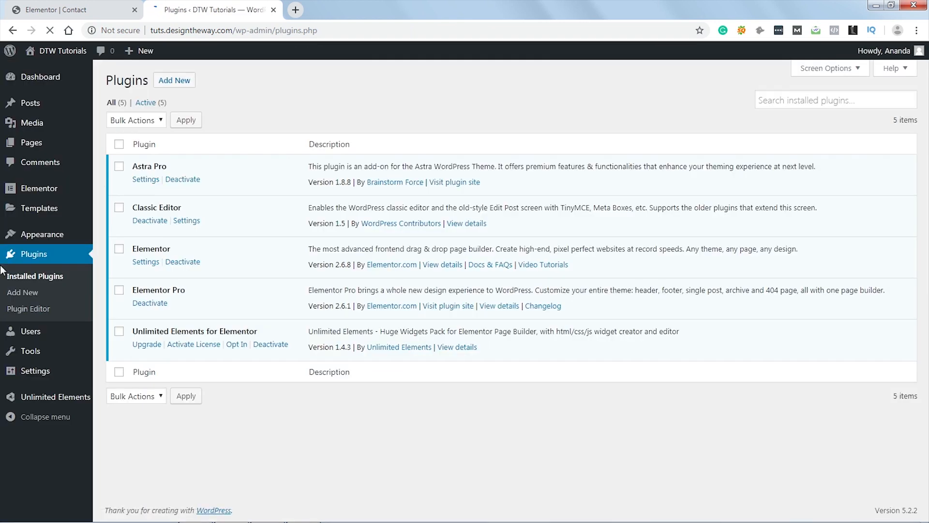
- Search plugins for 'css js', then install and activate Simple Custom CSS and JS
click(174, 80)
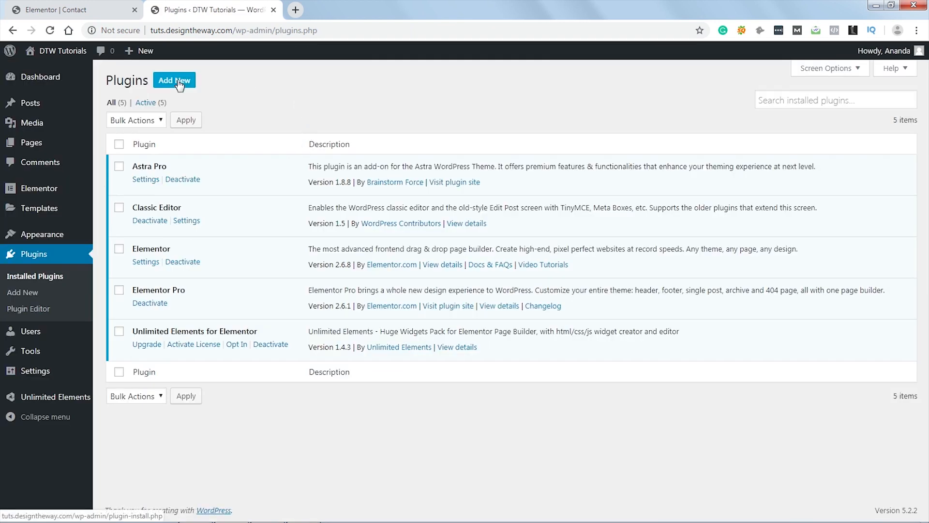
click(174, 80)
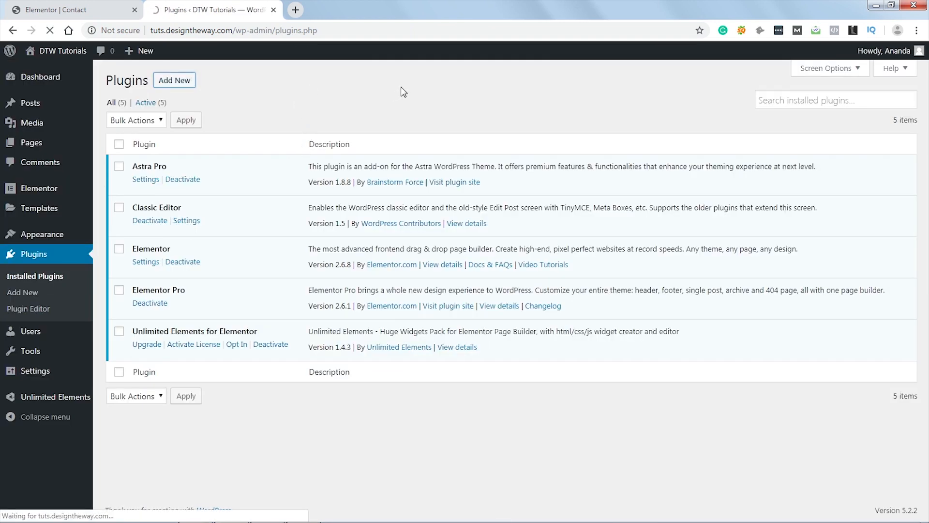
click(174, 80)
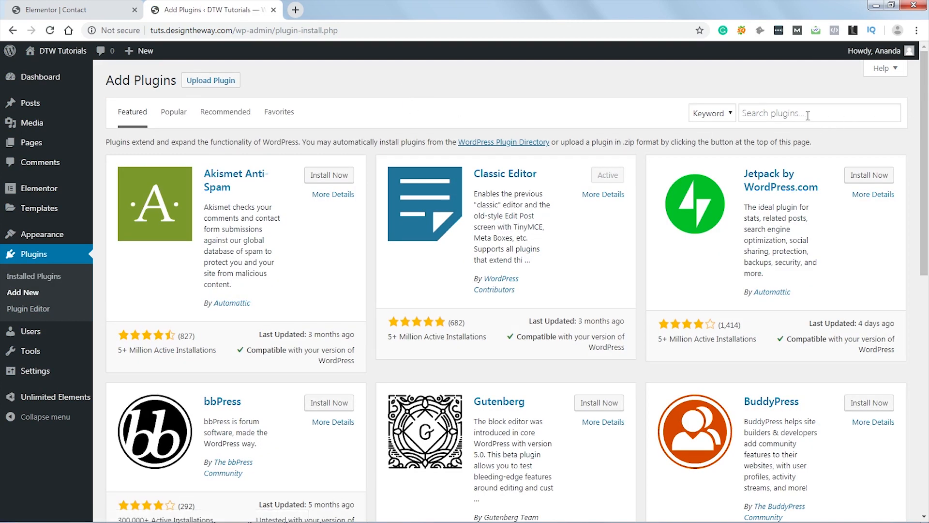
click(819, 113)
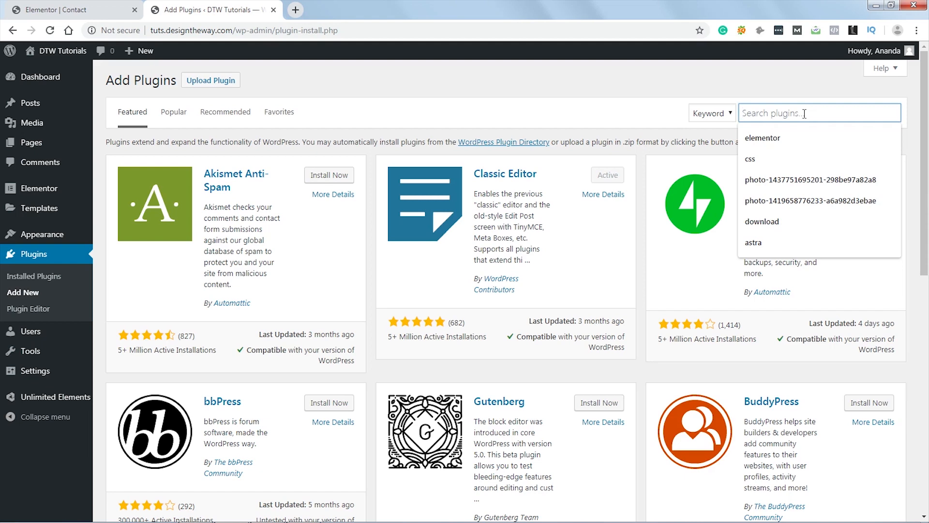
text(css js)
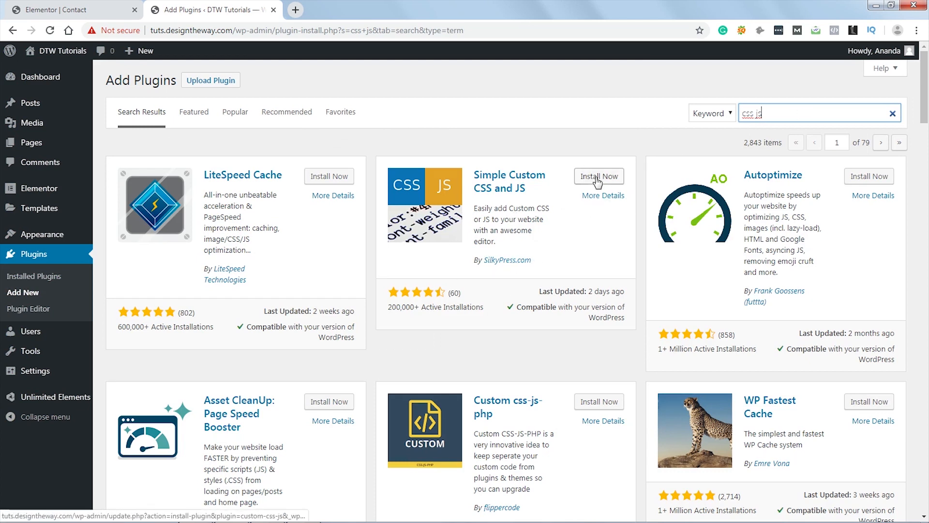
click(598, 176)
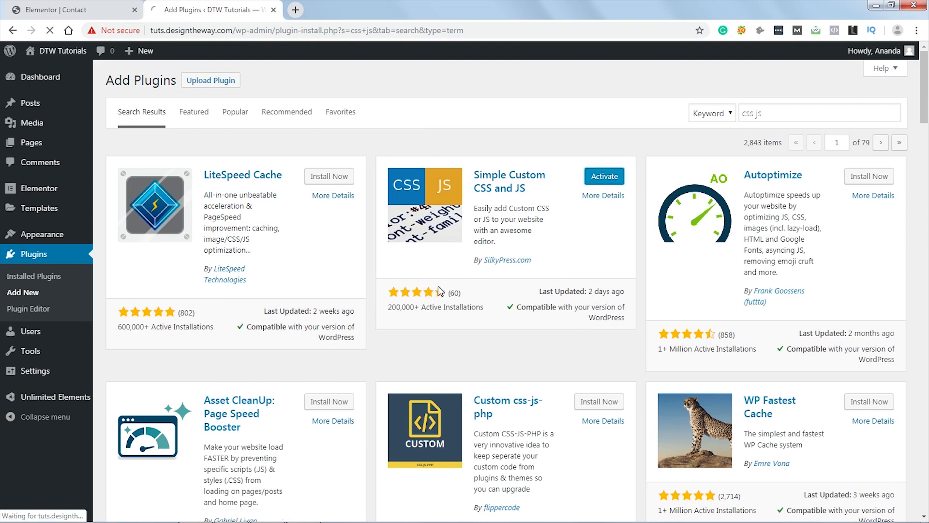
click(603, 176)
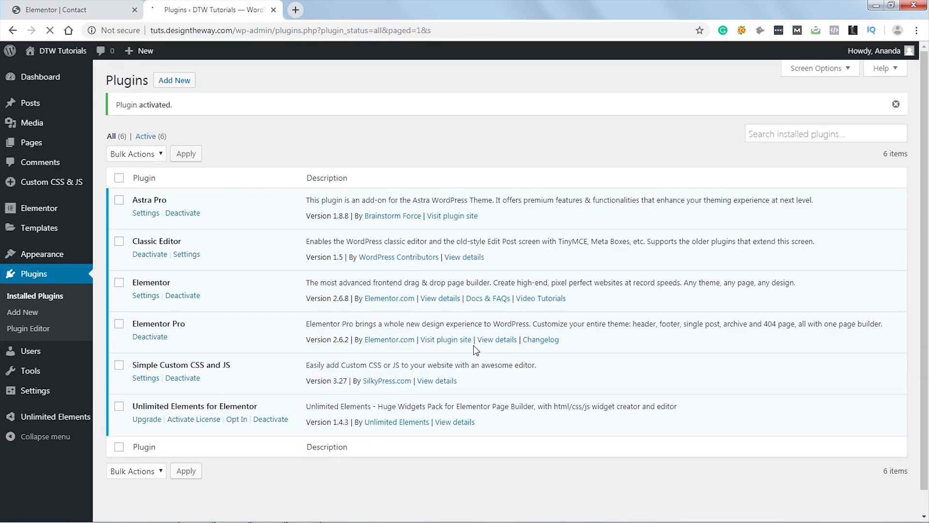
mouse_move(50, 182)
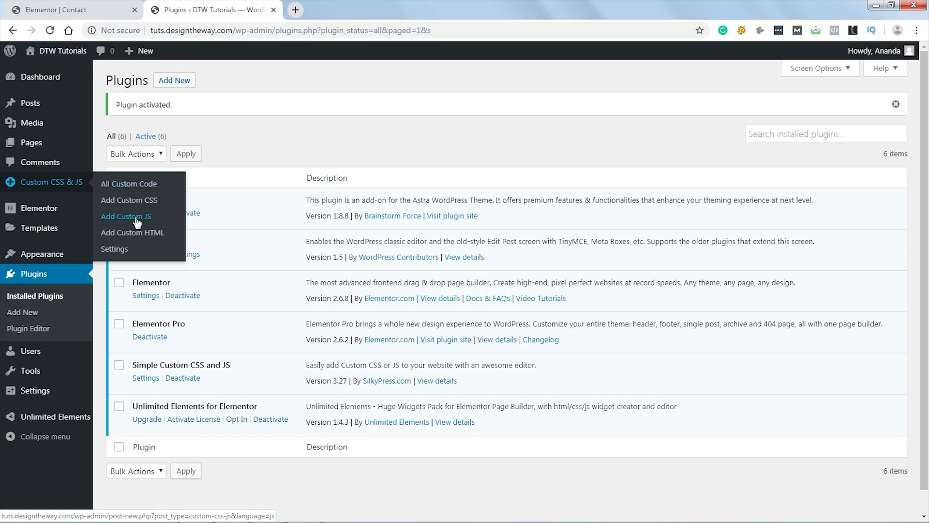
- Add a custom JS snippet titled 'custom' and set it to load in the footer
click(127, 215)
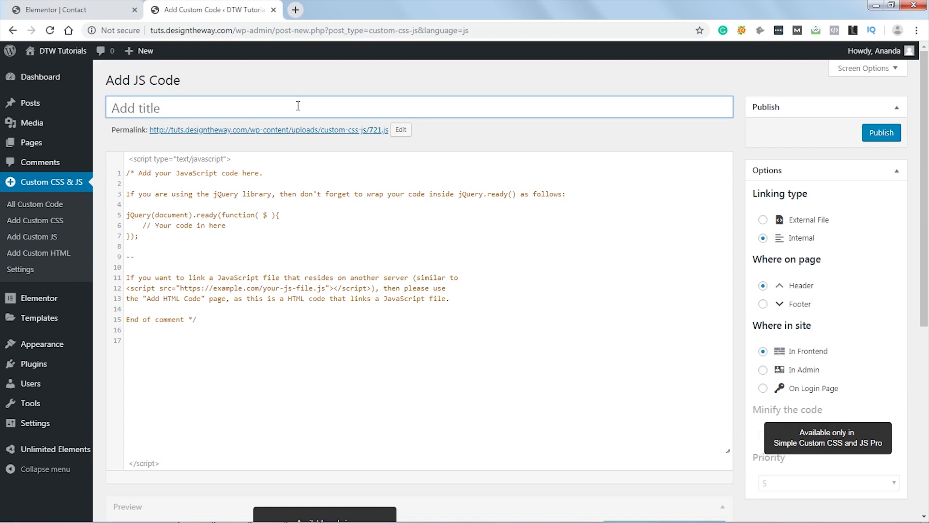
text(cust)
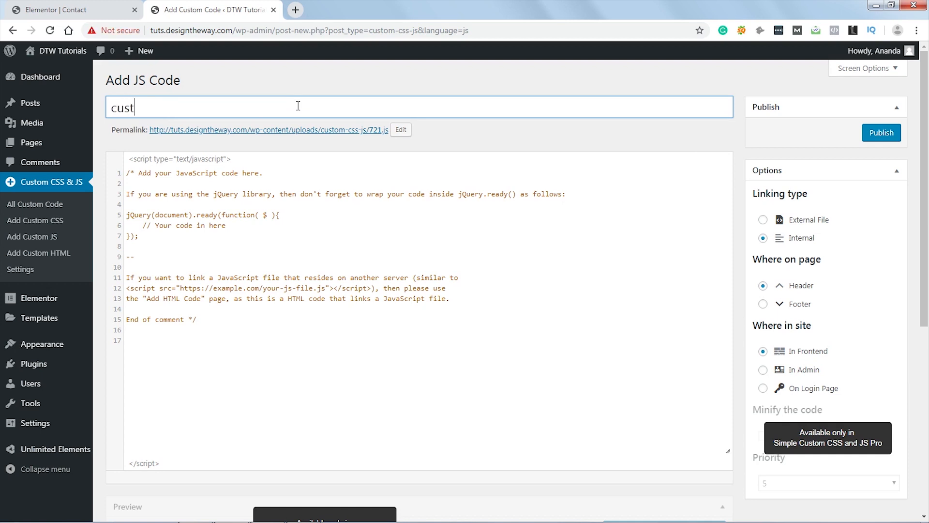
text(om)
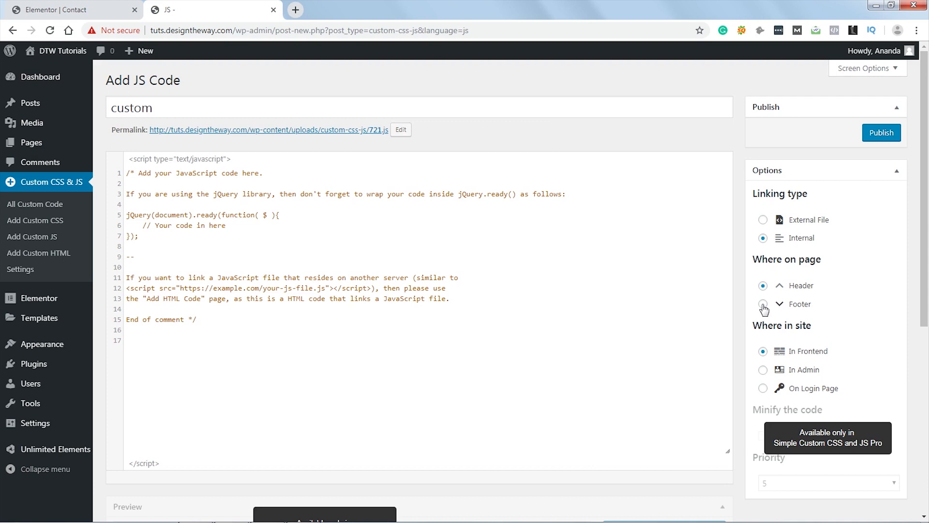
click(763, 303)
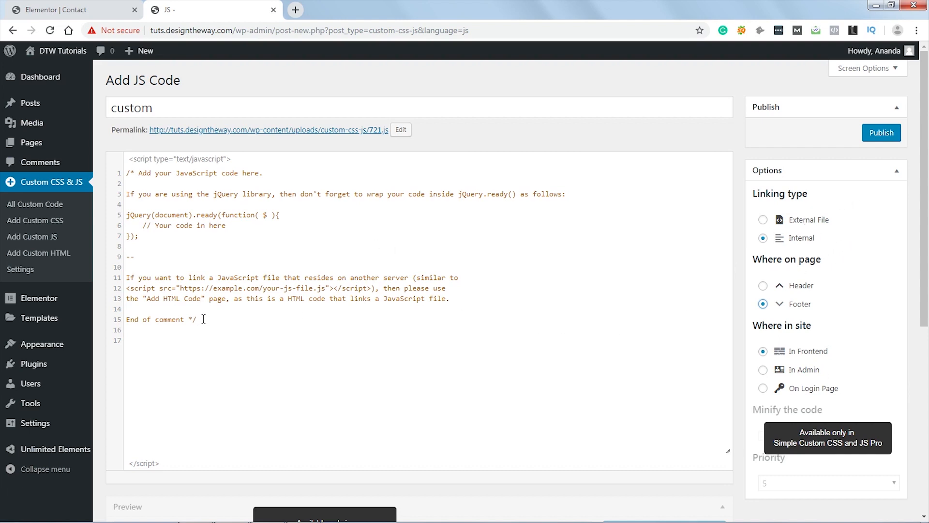
- Replace the placeholder comment with the jQuery focus/blur script and publish the snippet
drag(126, 172, 201, 319)
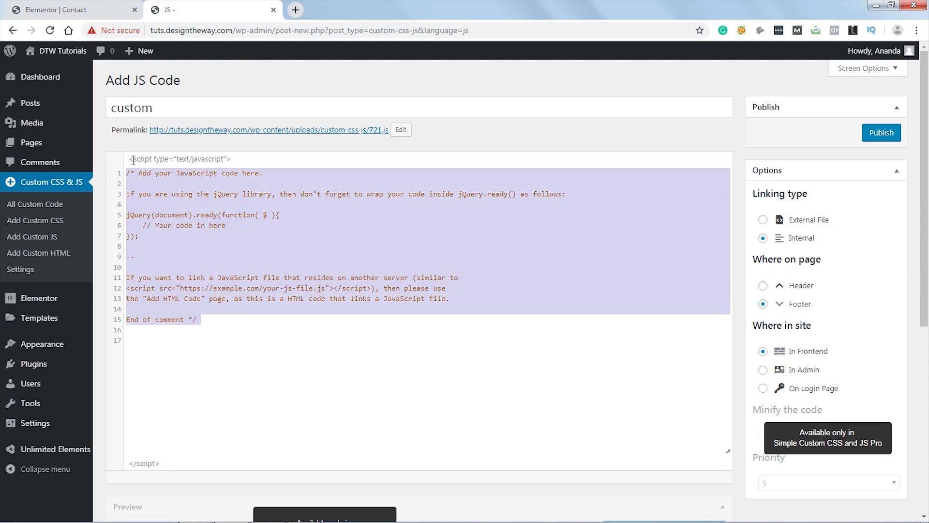
key(Delete)
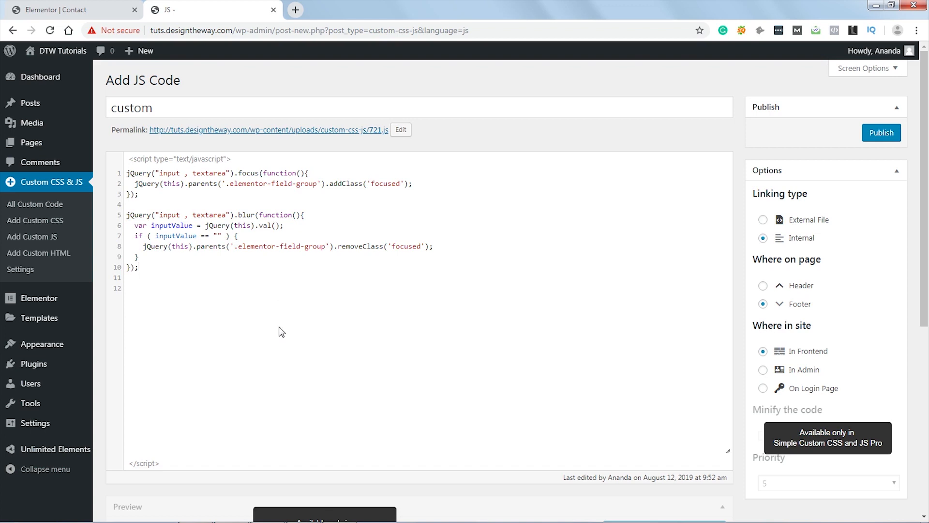
mouse_move(274, 328)
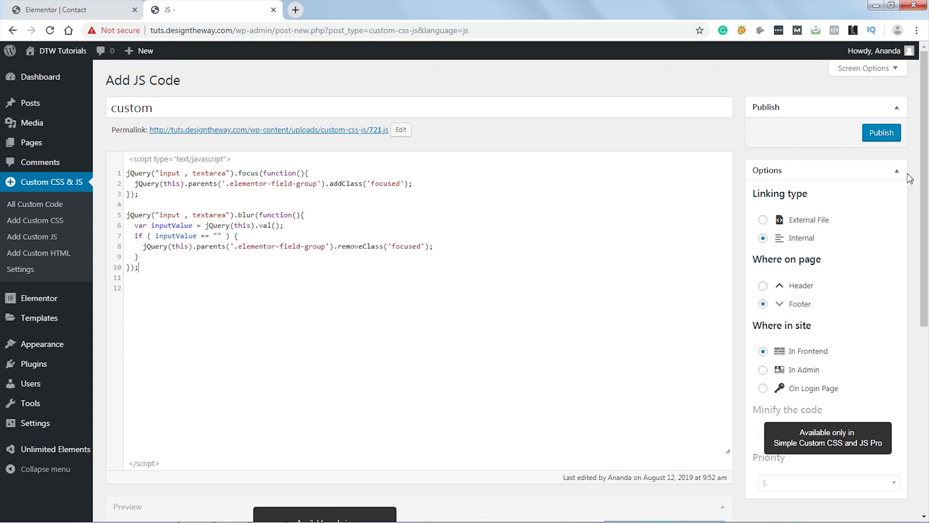
click(881, 132)
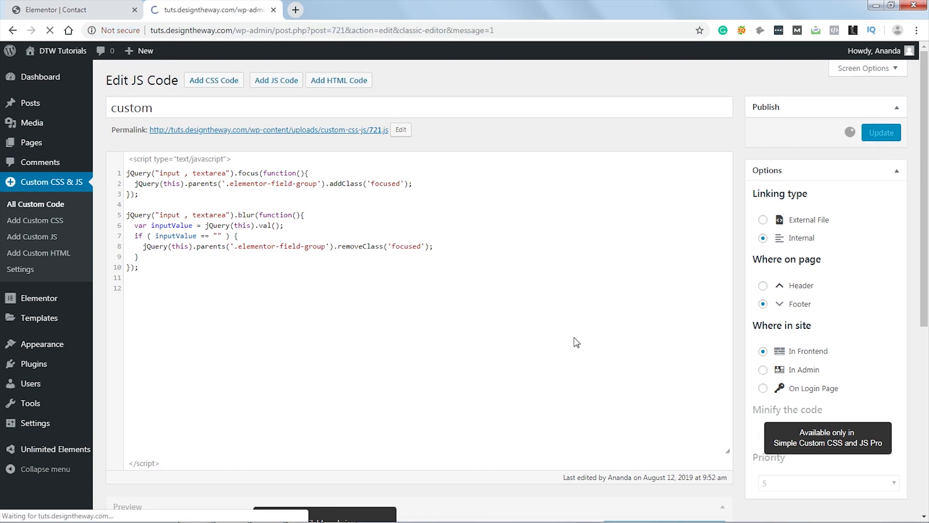
- Publish the 'custom' JavaScript entry again until 'Code updated' confirms it
click(881, 132)
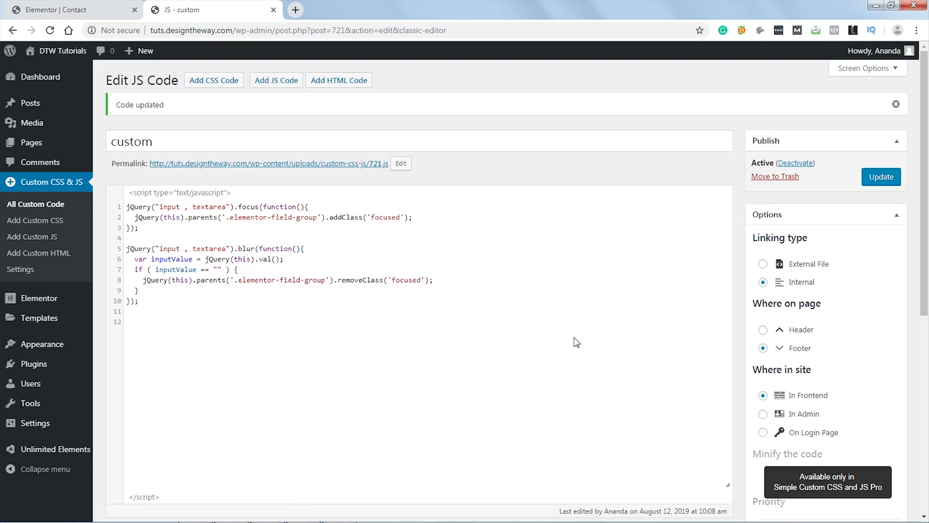
mouse_move(576, 341)
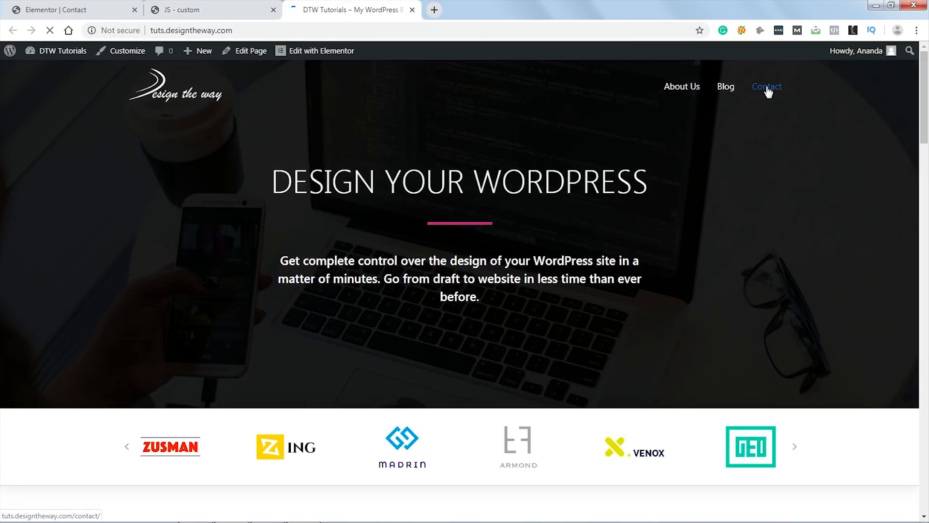
- Open the live Contact page, scroll to the form and inspect the Email field with DevTools
click(766, 86)
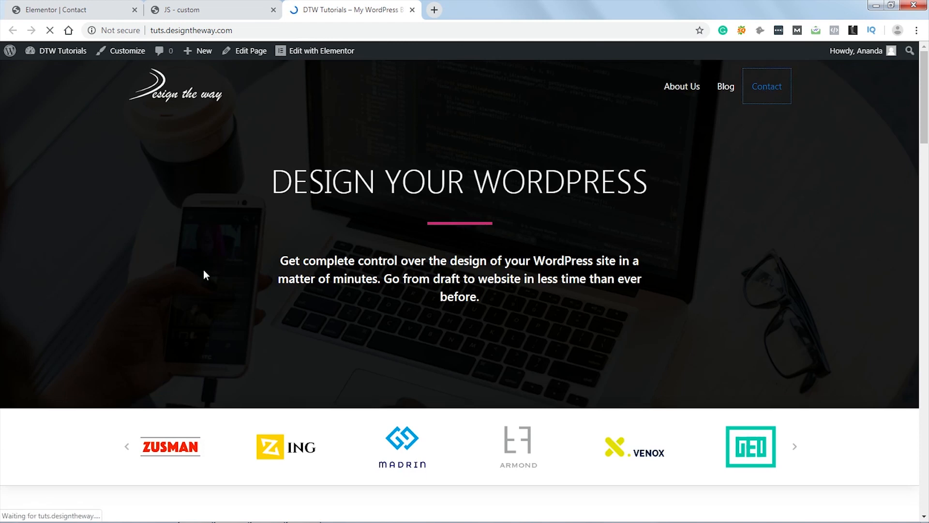
click(765, 86)
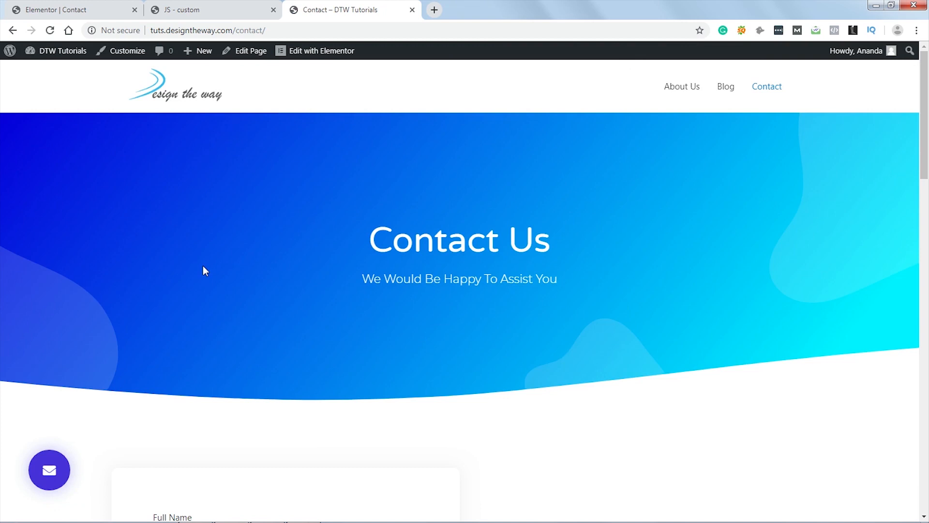
scroll(down, 3)
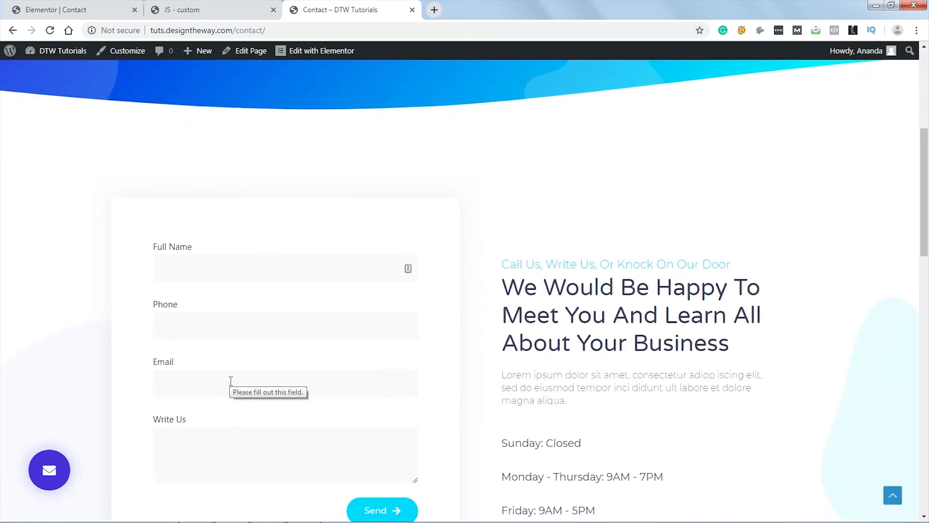
right_click(231, 329)
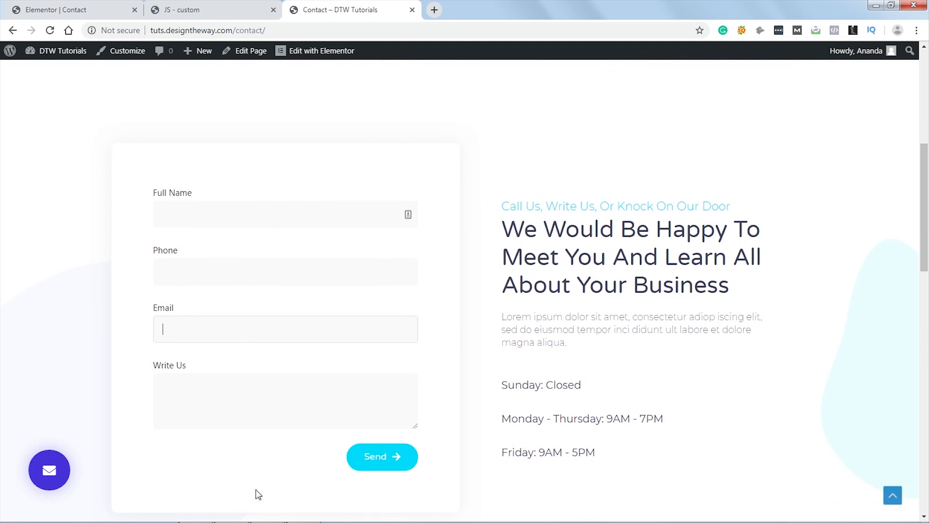
key(F12)
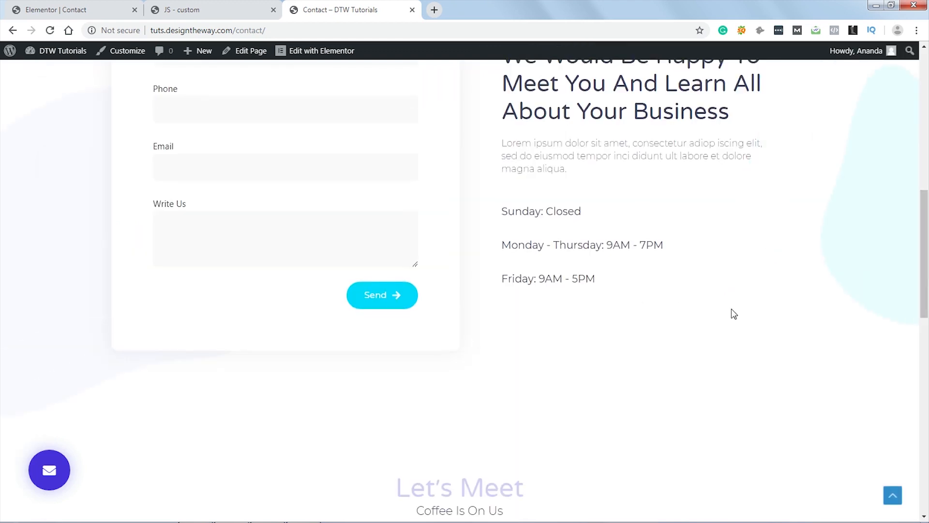
scroll(up, 3)
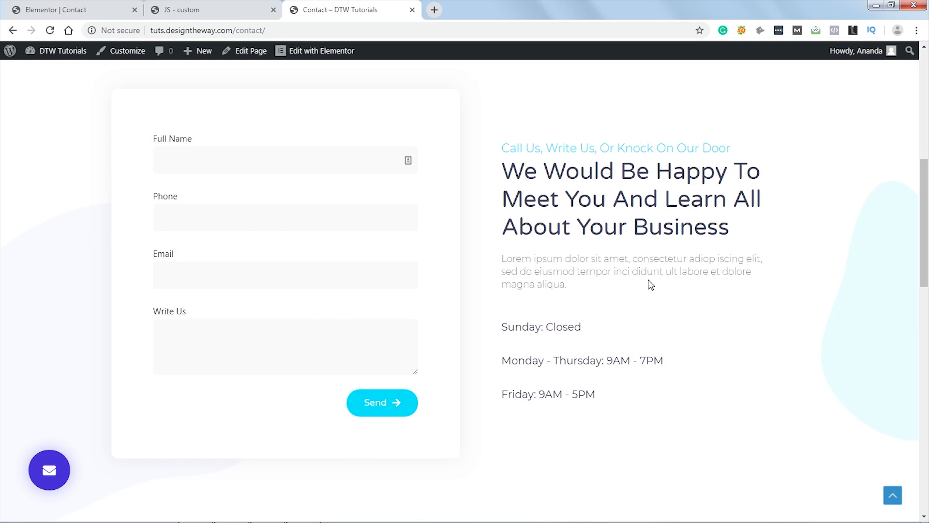
- Add floating-label CSS to the form widget's Advanced Custom CSS, selecting the z-index value 10
click(272, 10)
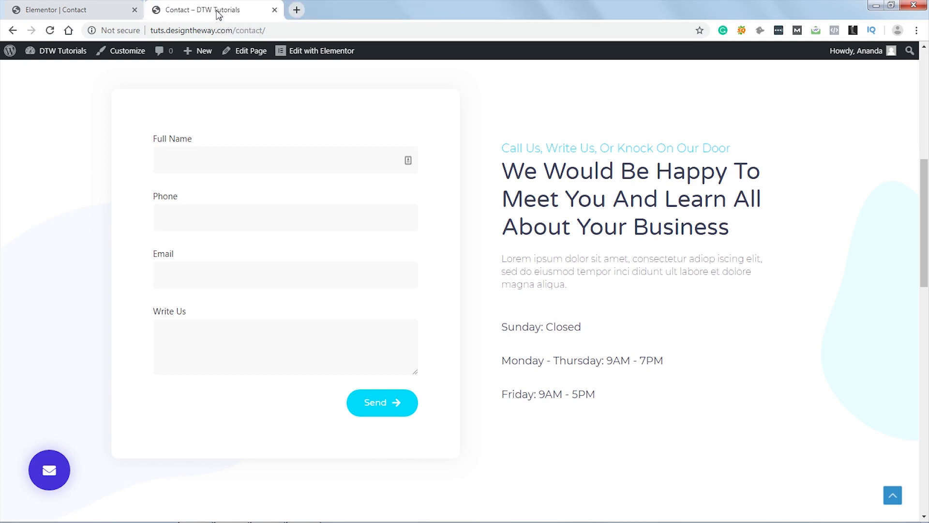
mouse_move(56, 10)
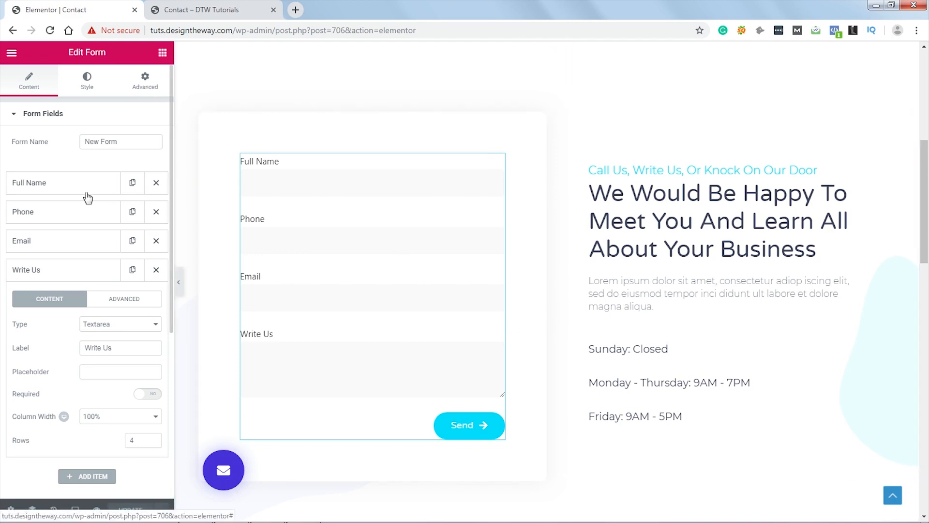
click(144, 80)
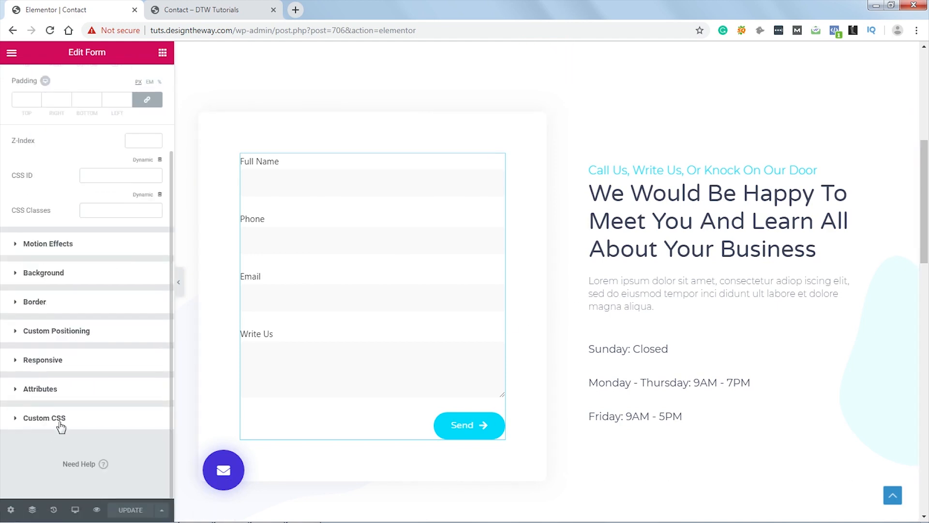
click(44, 417)
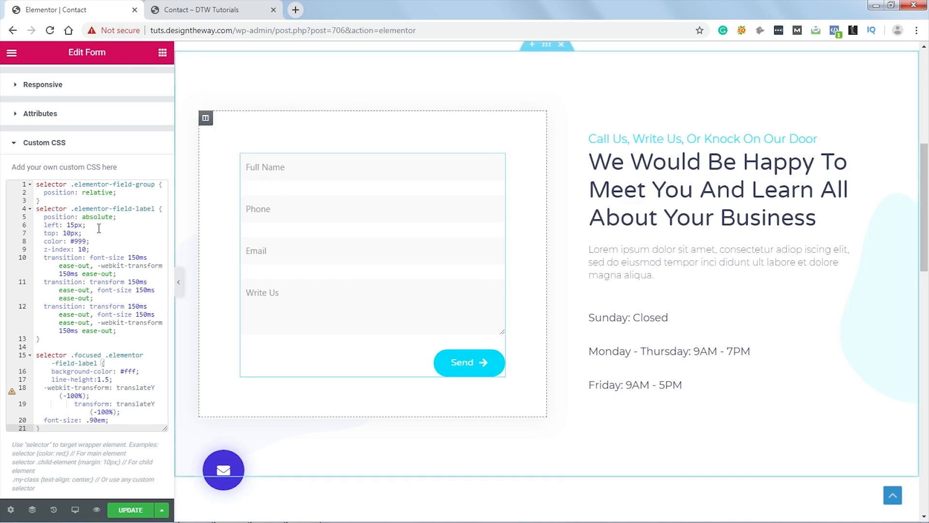
mouse_move(229, 186)
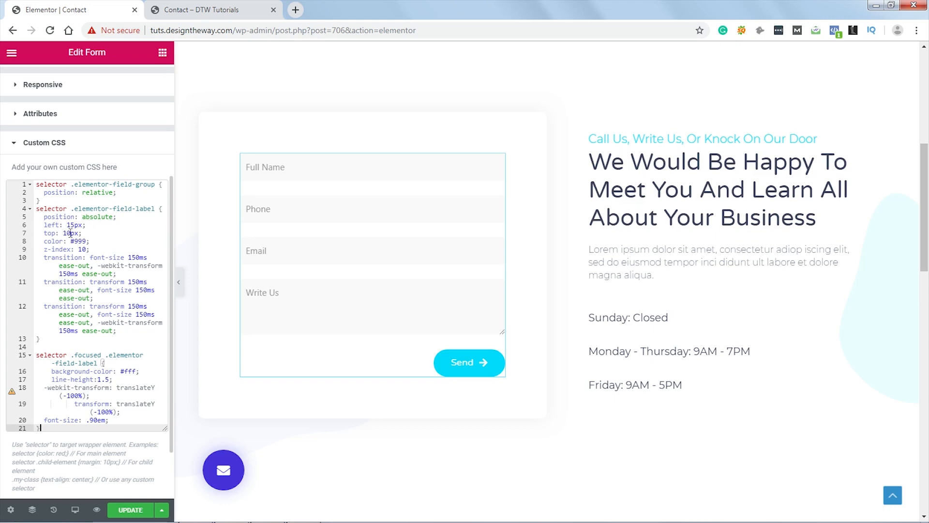
mouse_move(81, 257)
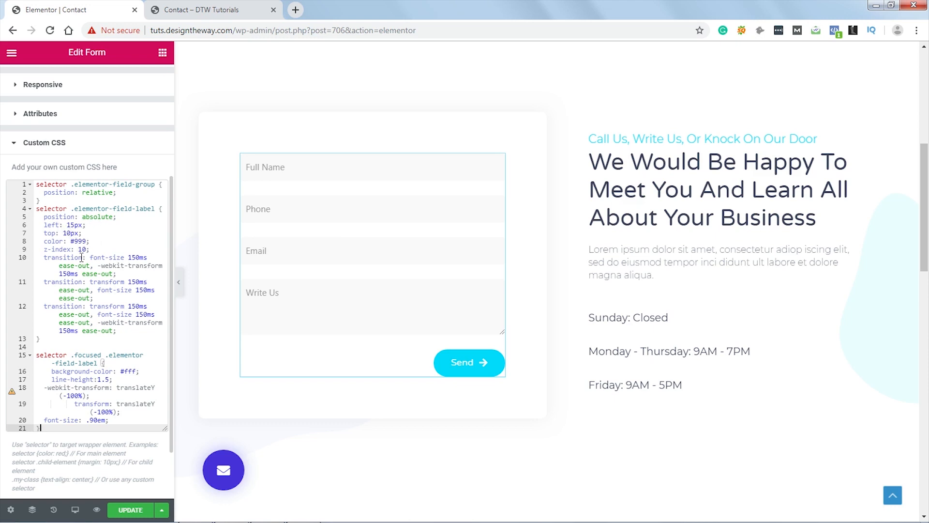
double_click(81, 249)
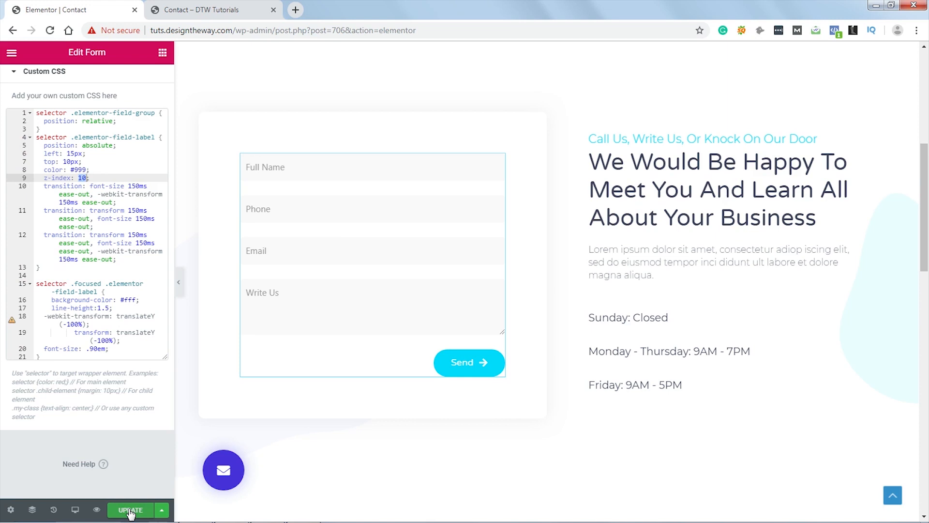
- Save the form's CSS with UPDATE and return to the Contact – DTW Tutorials tab
click(129, 510)
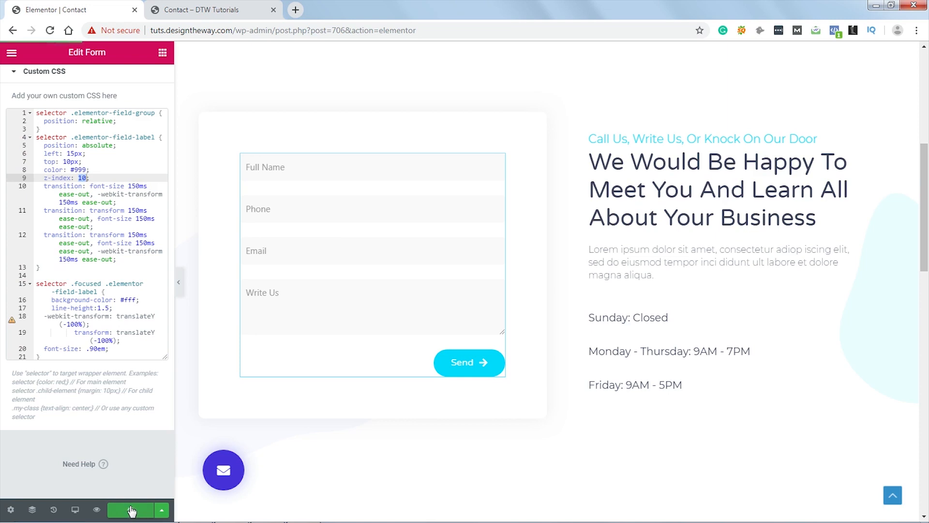
click(129, 509)
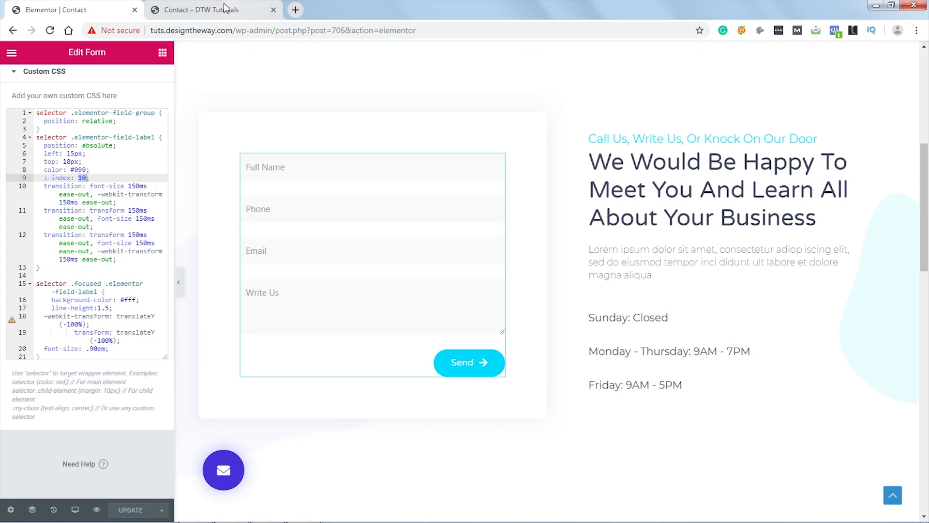
click(211, 10)
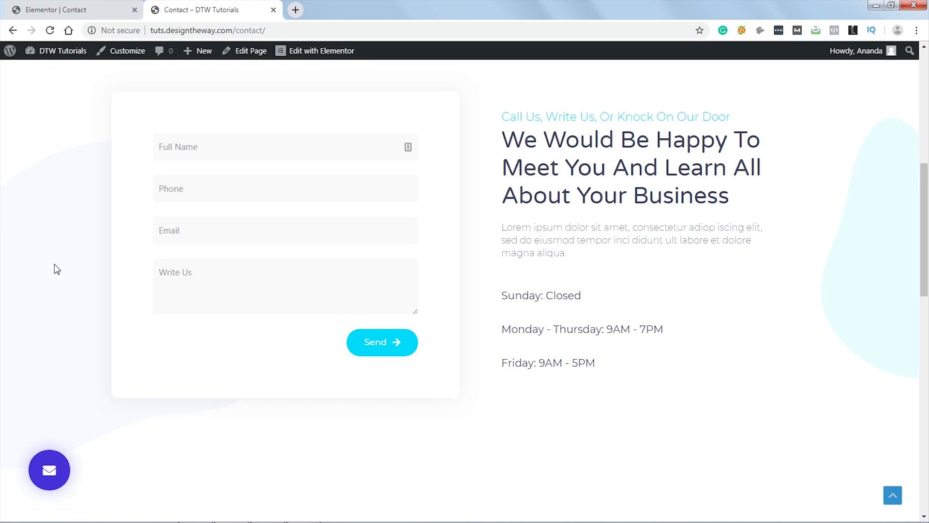
- Focus Full Name and Email, typing 'hjjhj', to watch the labels float above
click(266, 146)
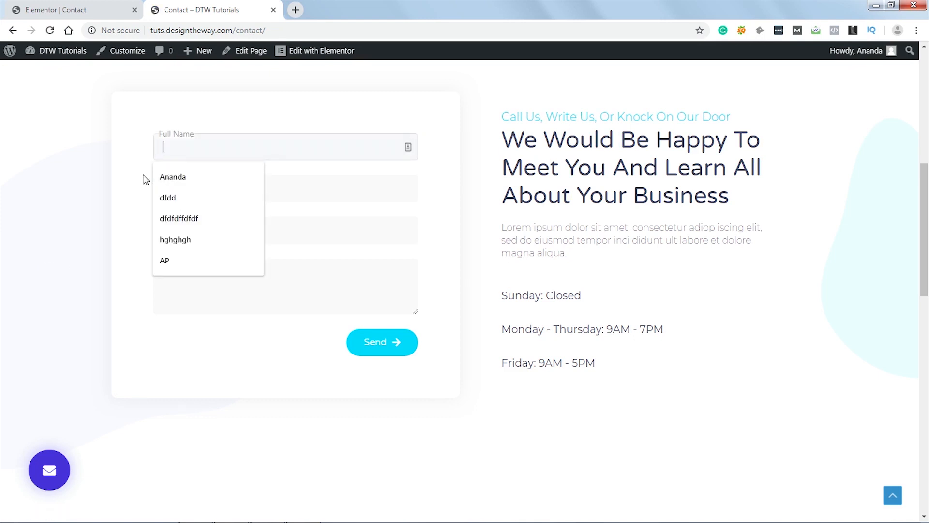
click(285, 188)
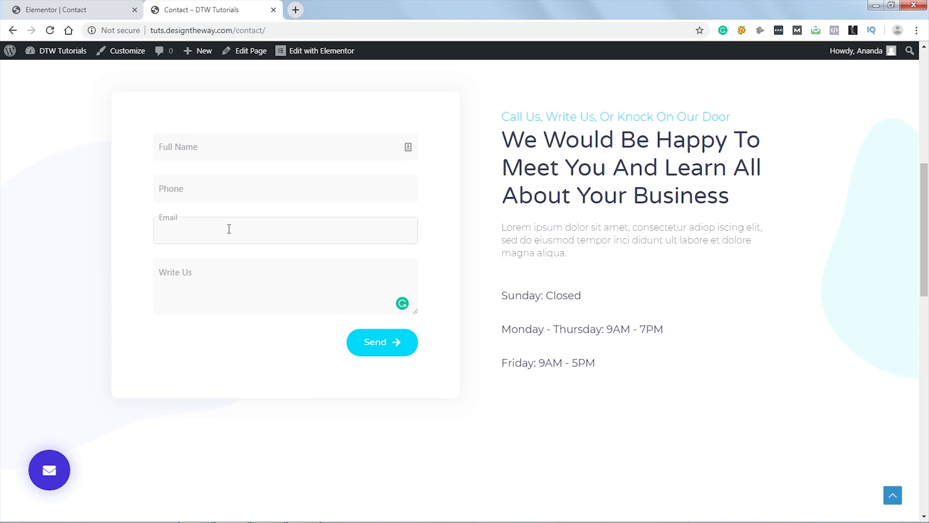
text(hjjhj)
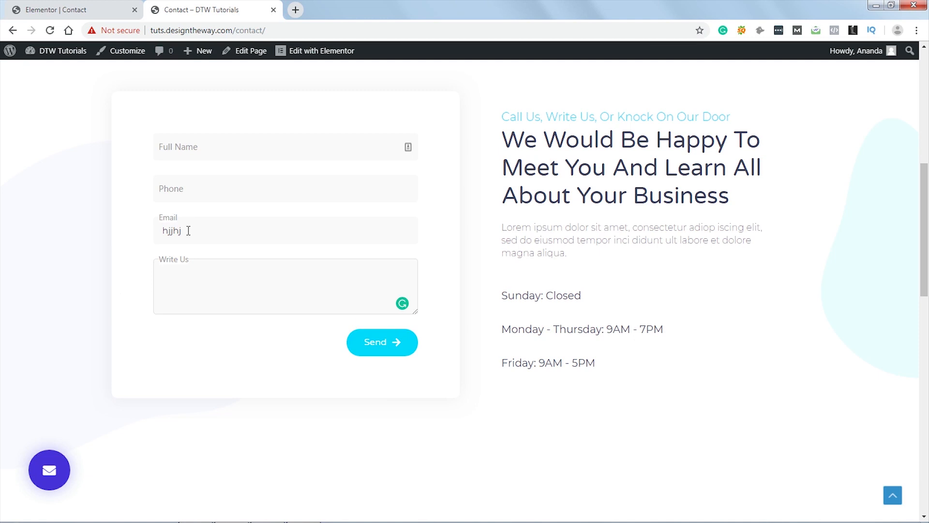
click(285, 146)
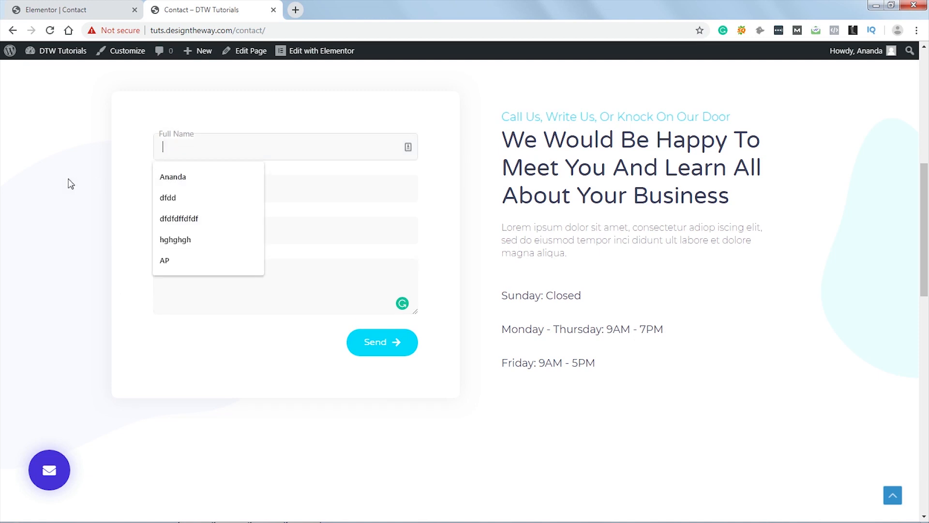
- Fill the form with 'Ana', 'ana' and 'Test' using autofill, then send it
text(Ana)
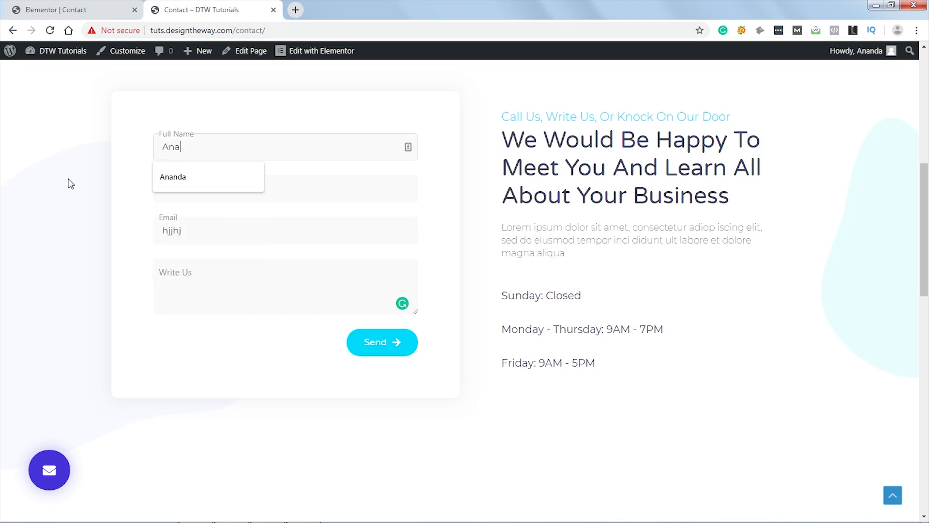
click(285, 188)
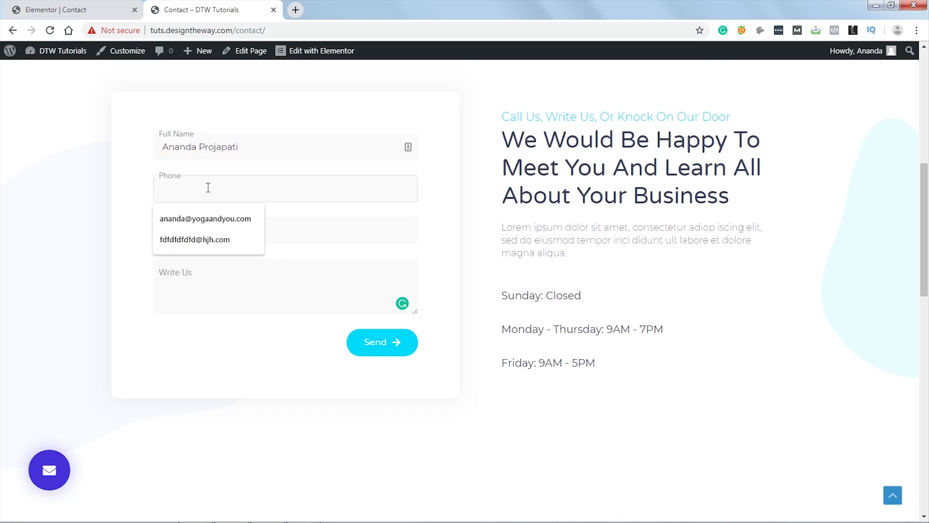
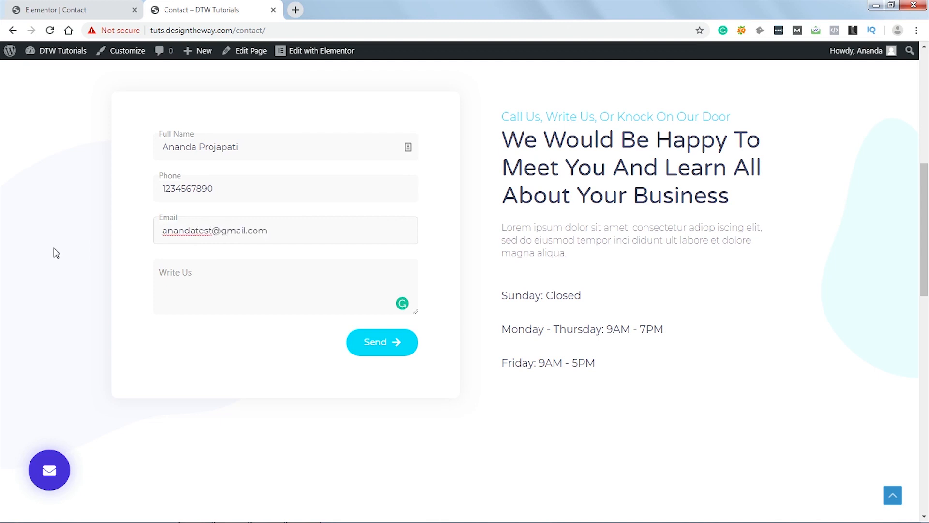
text(Test)
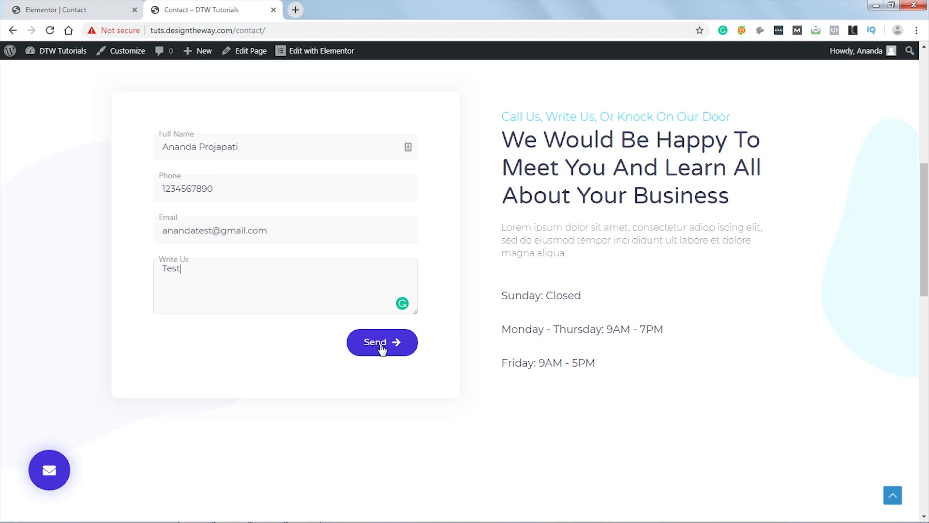
click(382, 342)
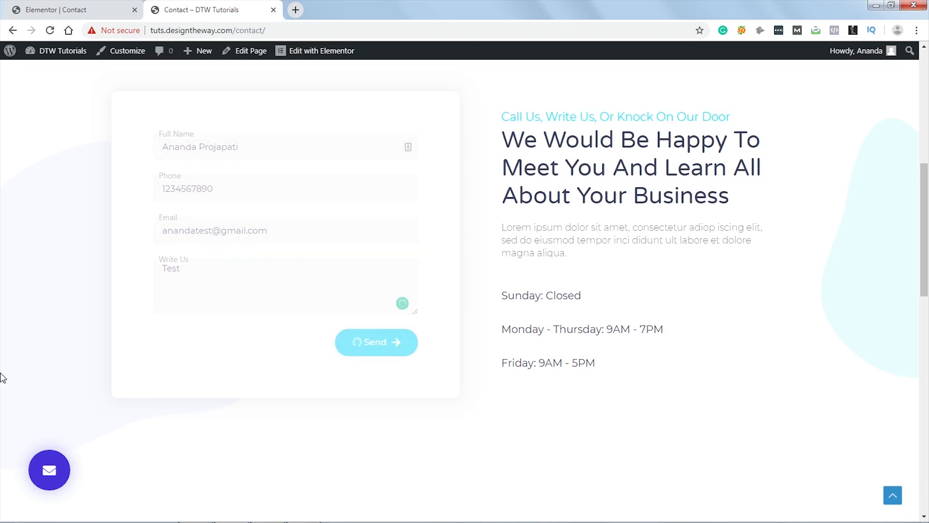
click(375, 342)
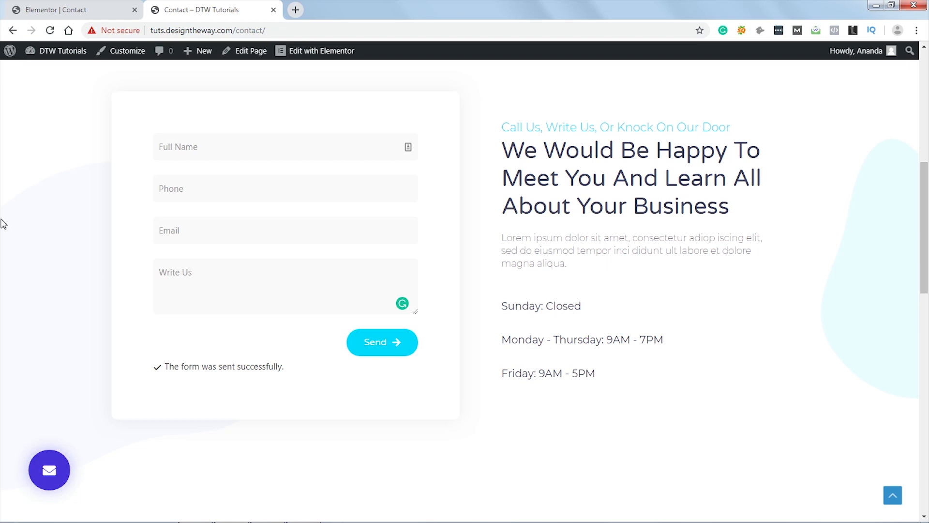
mouse_move(9, 200)
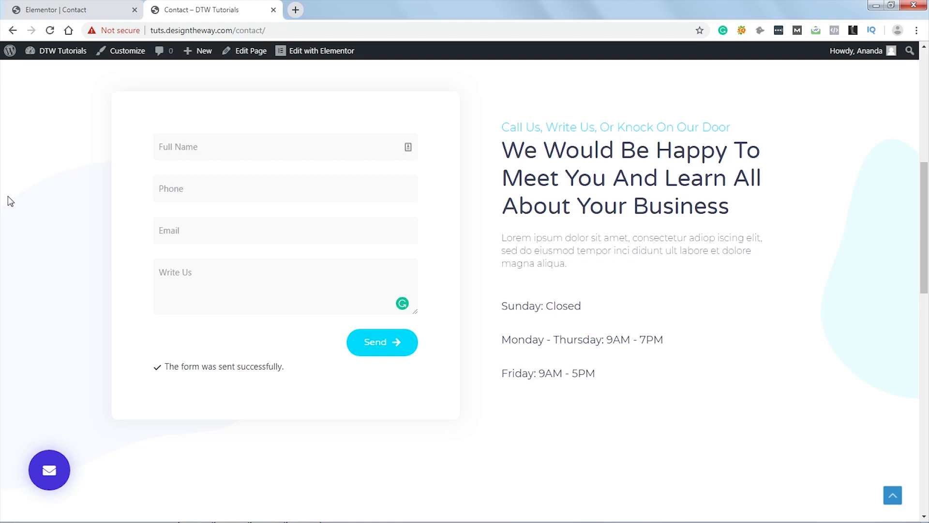